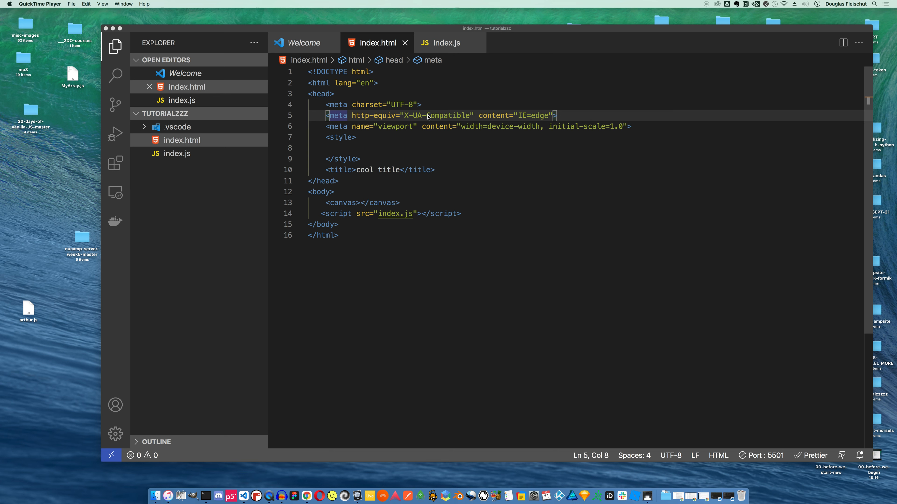
mouse_move(196, 148)
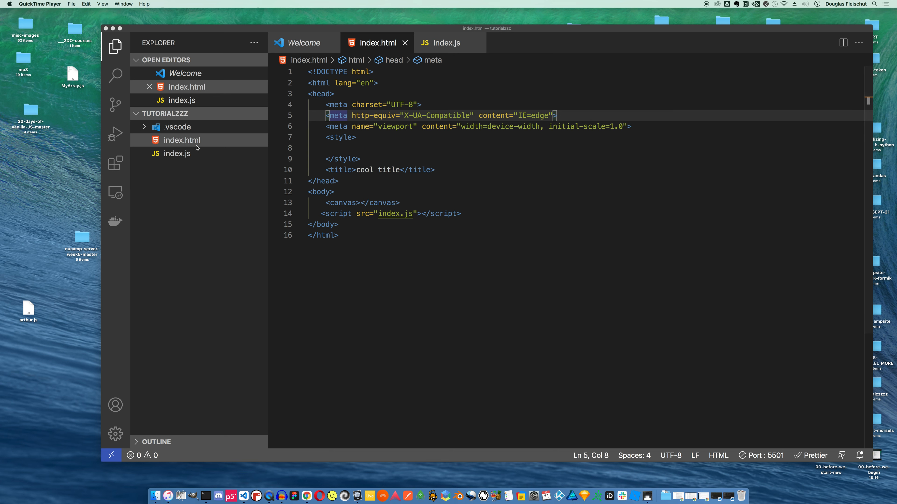
Switch the editor from the HTML page to the index.js script
right_click(182, 140)
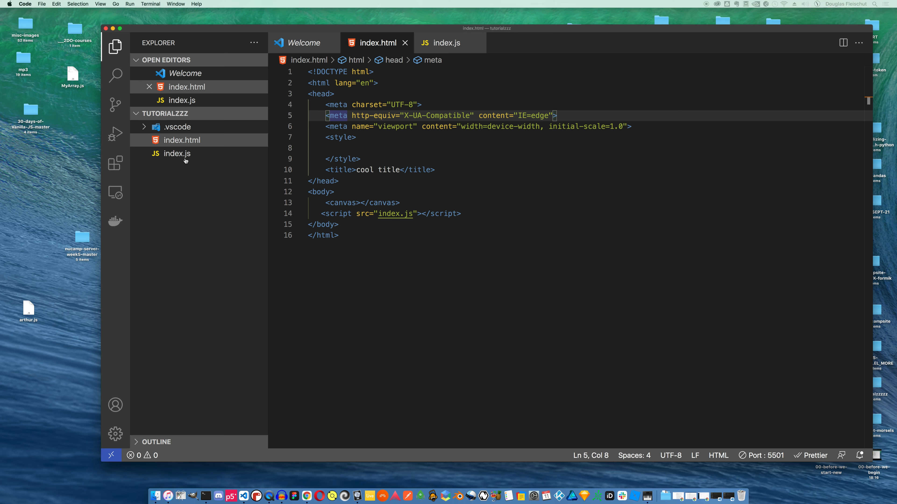
left_click(446, 43)
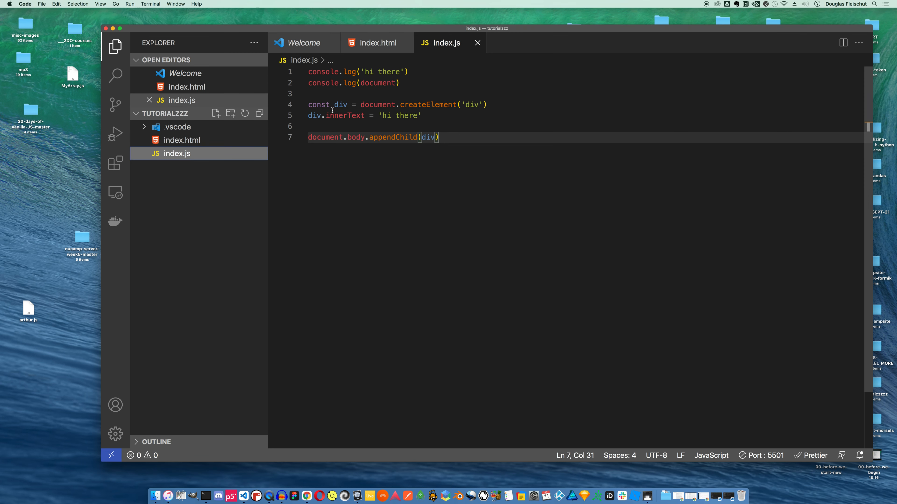
mouse_move(350, 128)
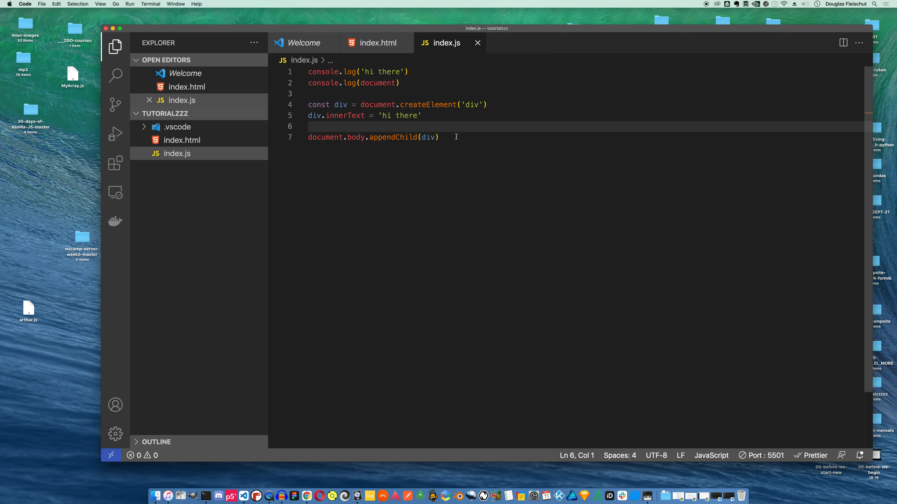
mouse_move(406, 137)
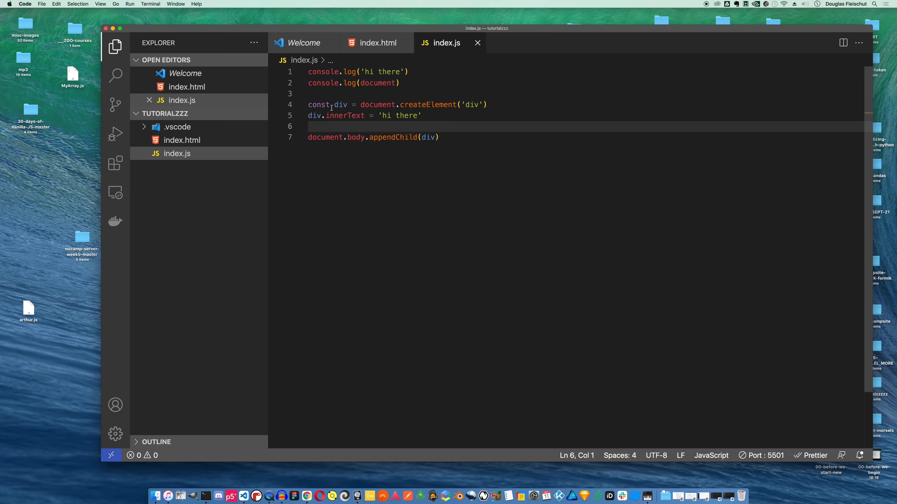
mouse_move(341, 117)
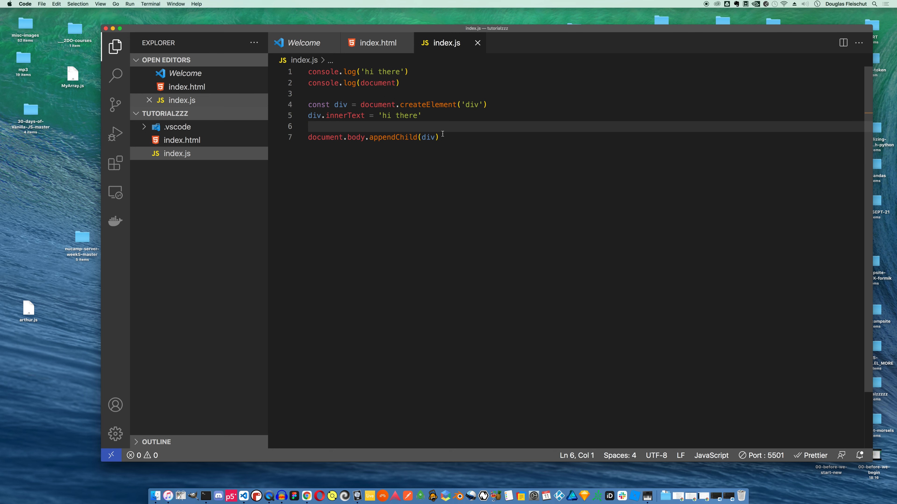
Declare a boolean variable with let on = false
type("l")
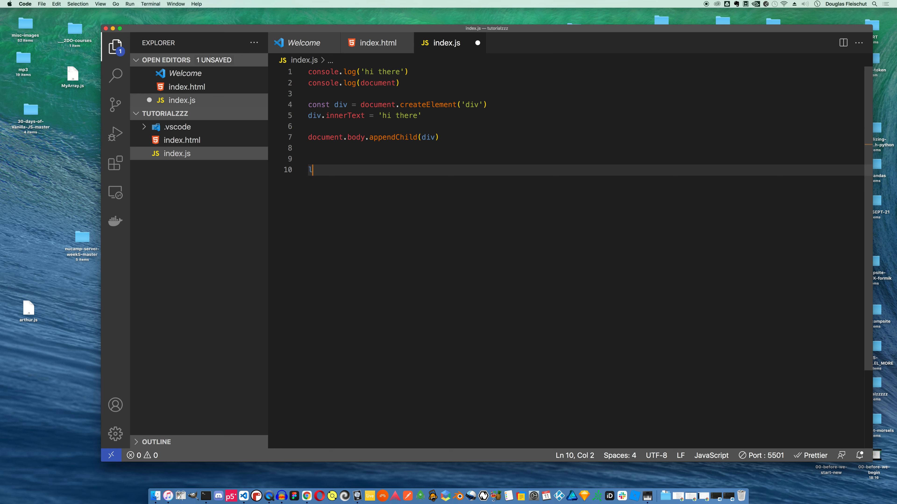
type("et")
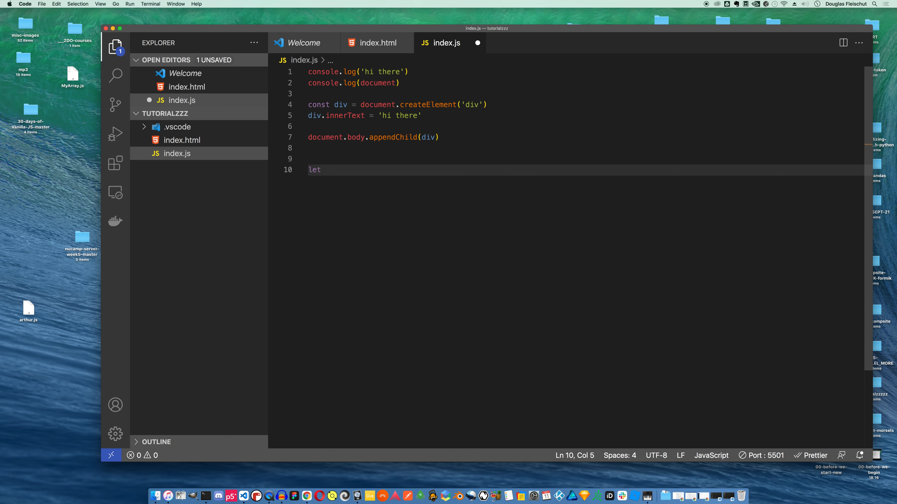
type("on =")
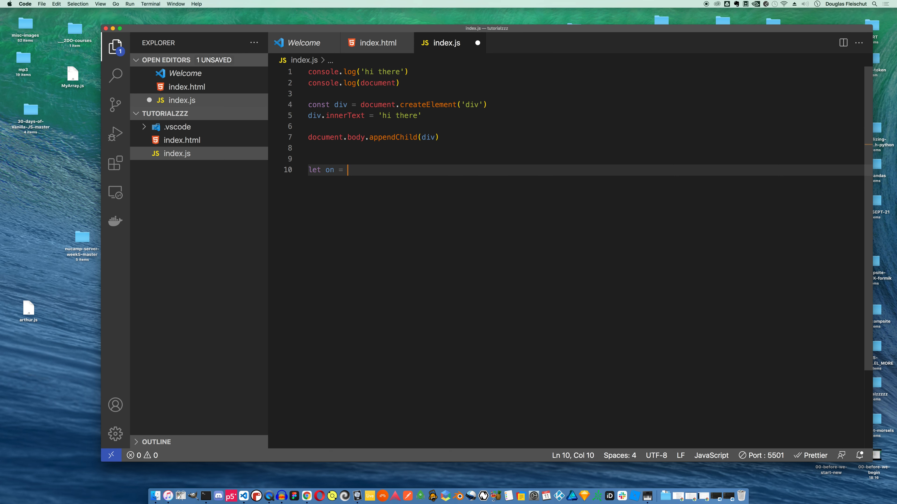
type("false")
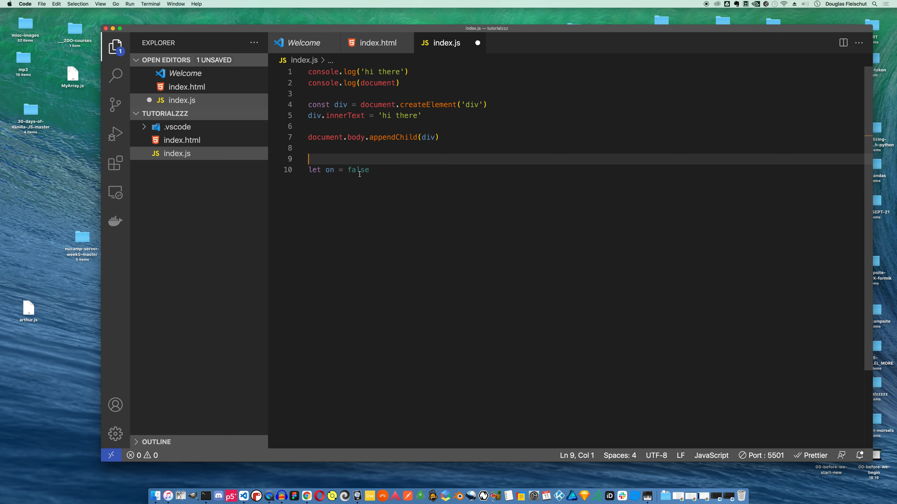
mouse_move(409, 201)
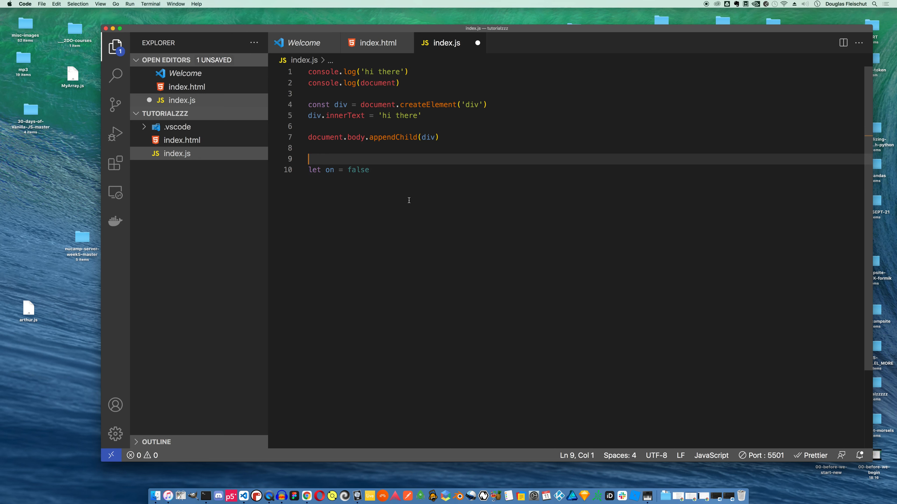
mouse_move(336, 179)
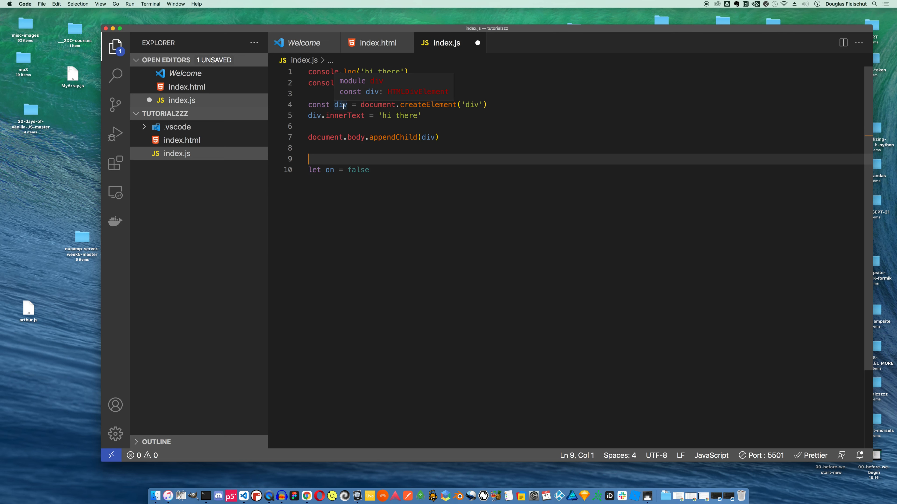
Reassign div = false on the next line and save index.js
double_click(357, 170)
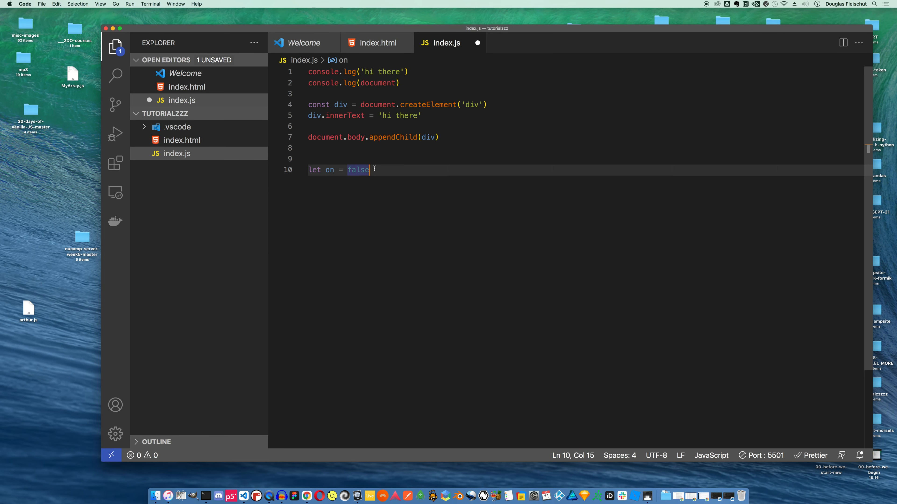
key("Enter")
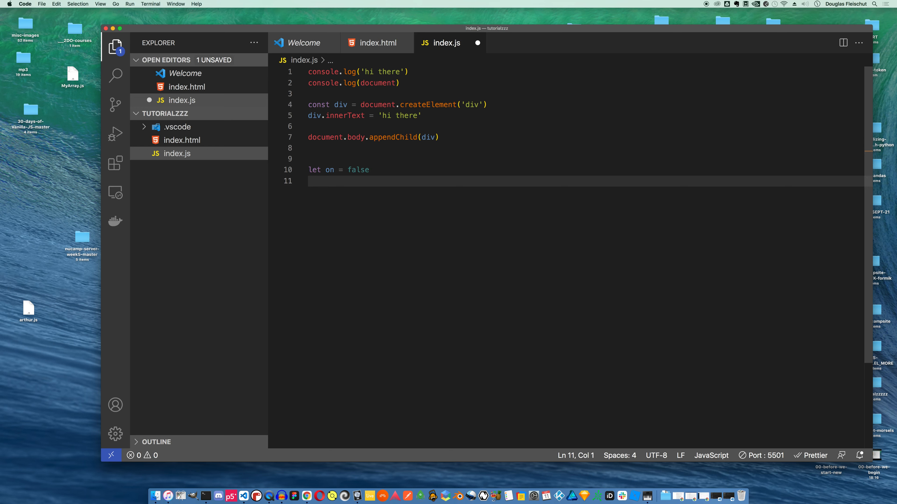
type("div =")
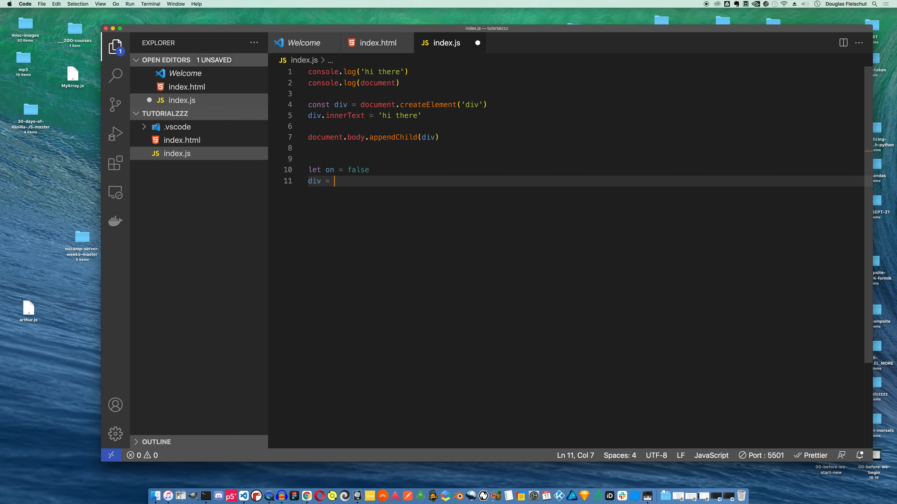
type("false")
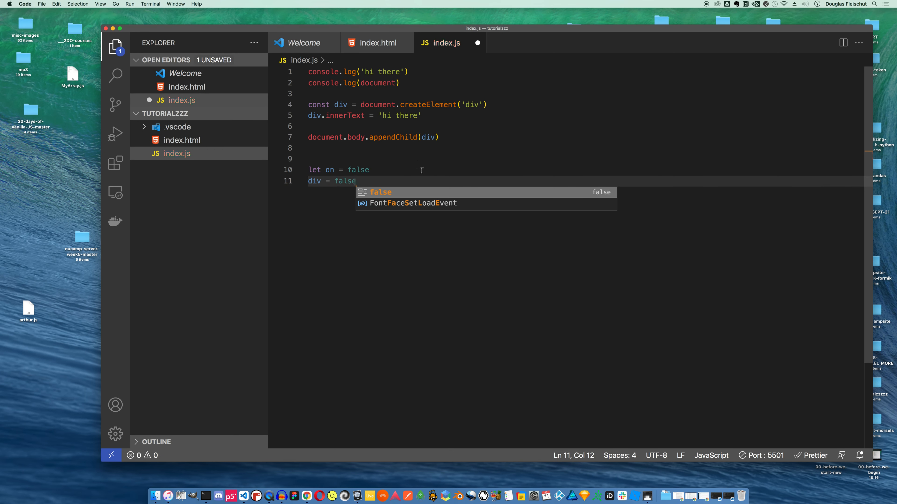
key("cmd+s")
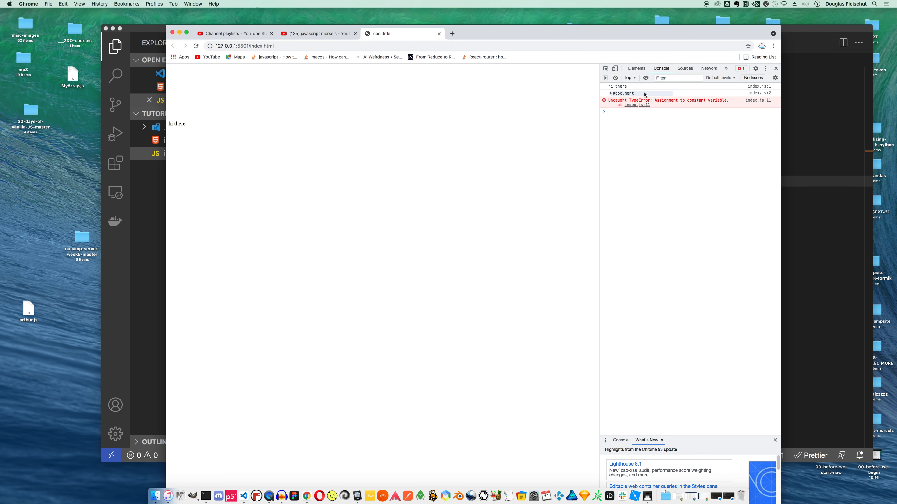
mouse_move(681, 107)
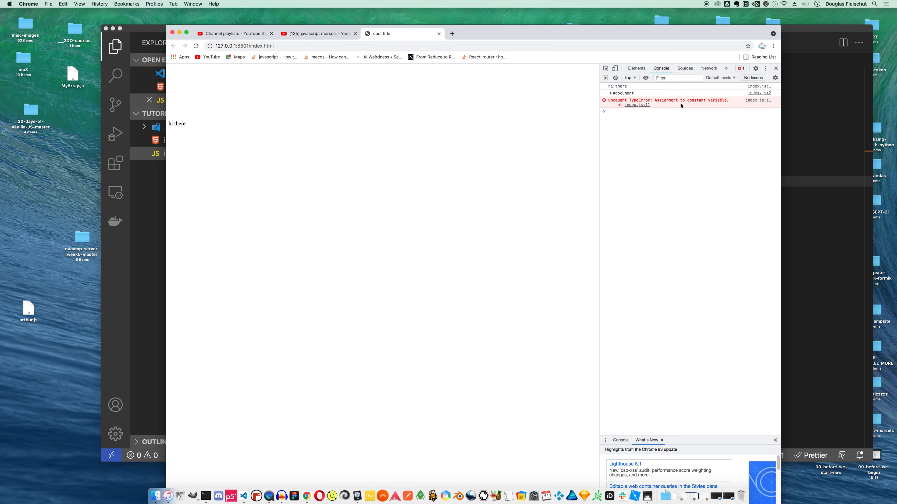
mouse_move(284, 87)
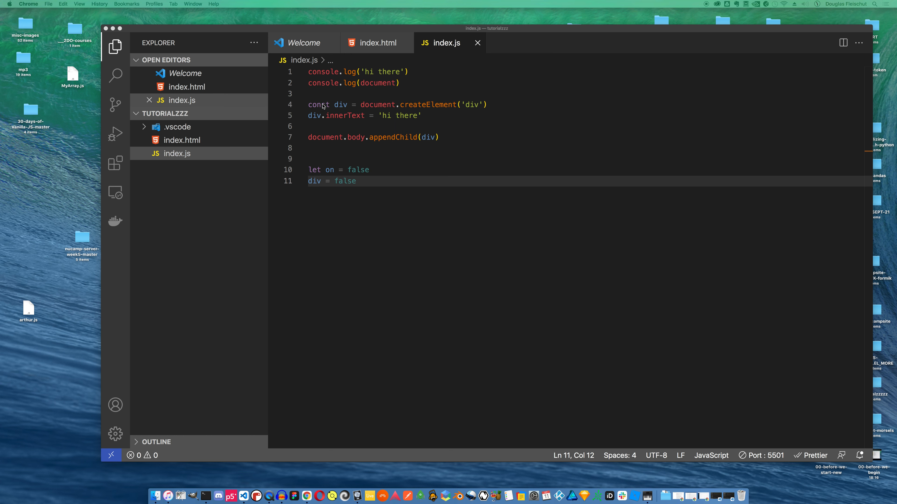
mouse_move(326, 102)
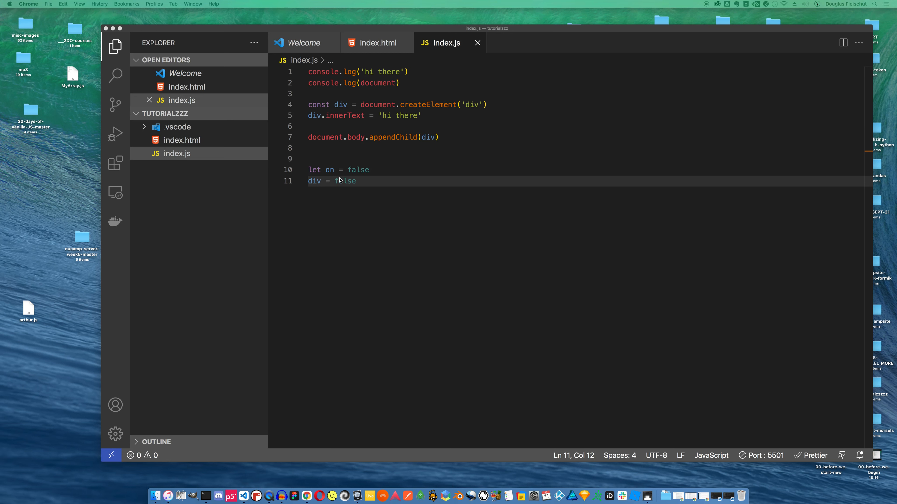
mouse_move(383, 140)
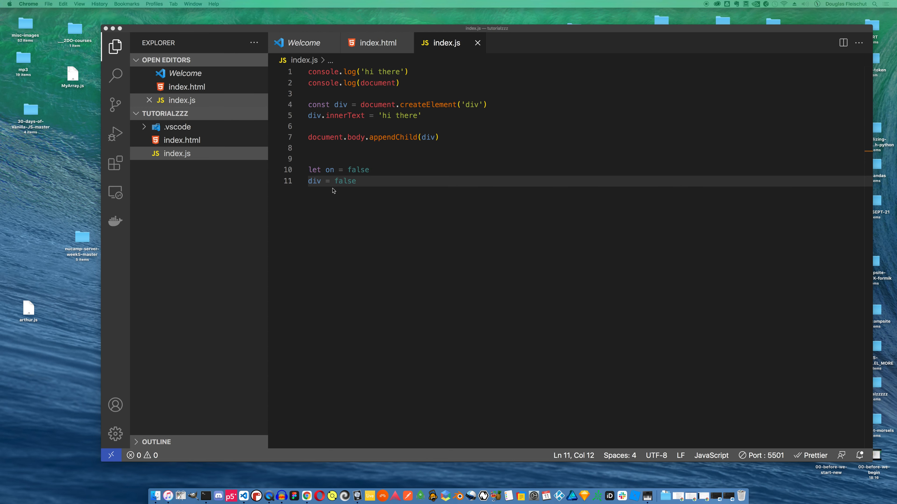
mouse_move(298, 134)
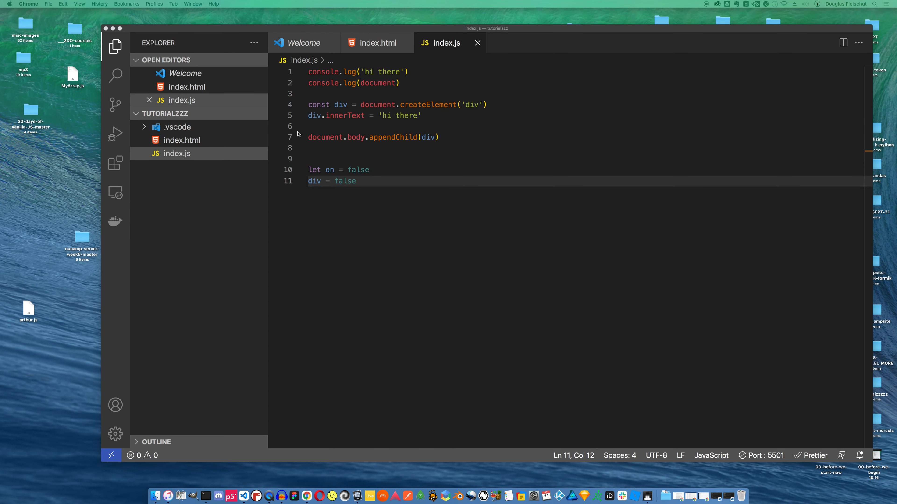
mouse_move(384, 128)
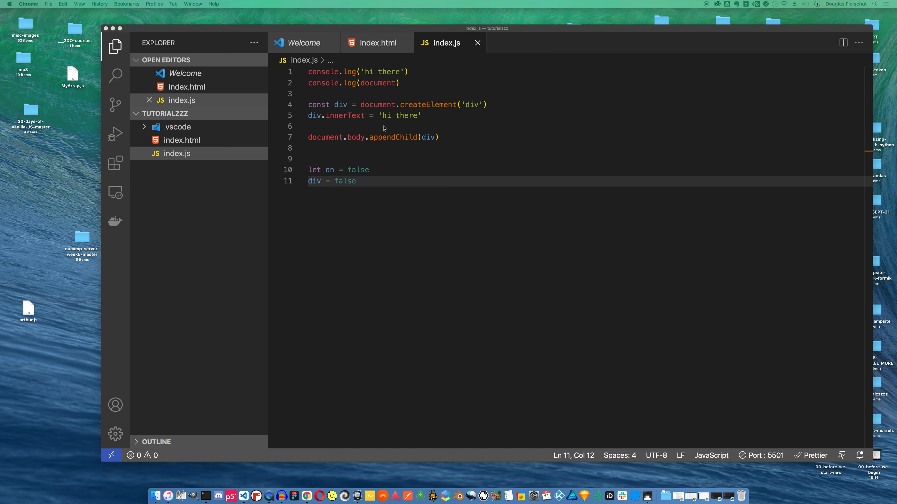
mouse_move(365, 160)
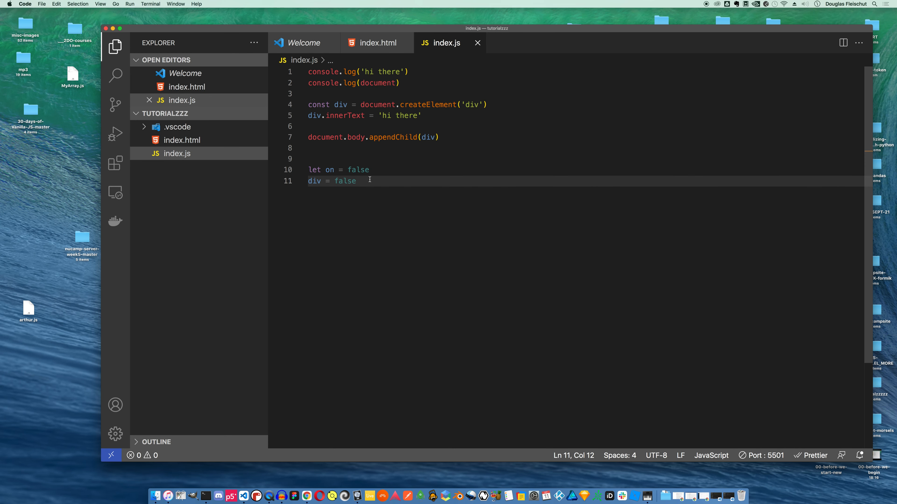
Define a myFunc arrow function that declares const aVariable
type("const")
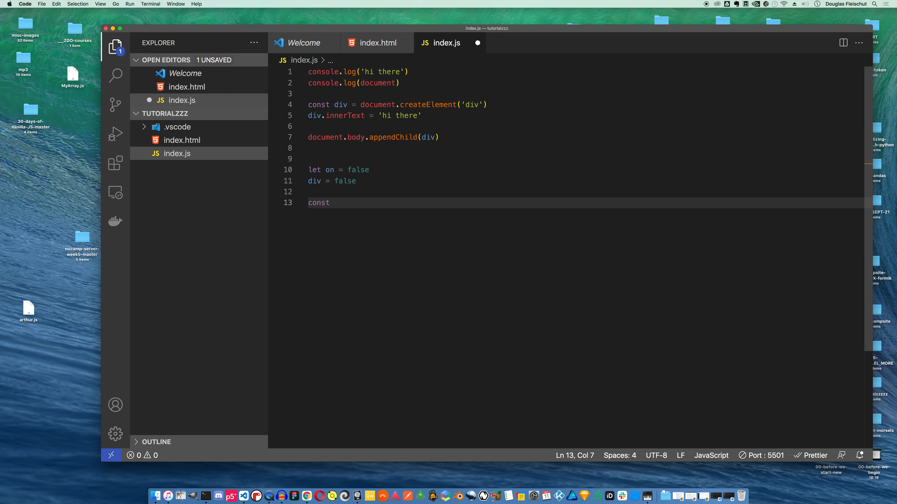
type("myF")
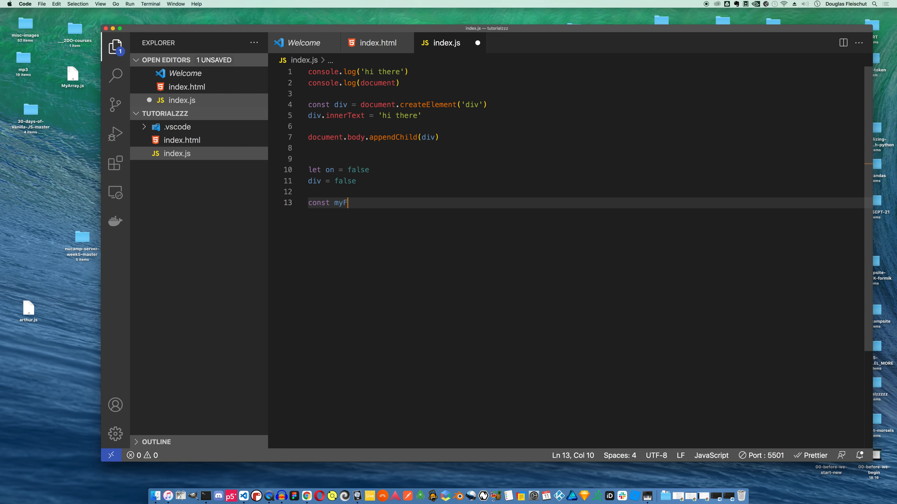
type("unc = (")
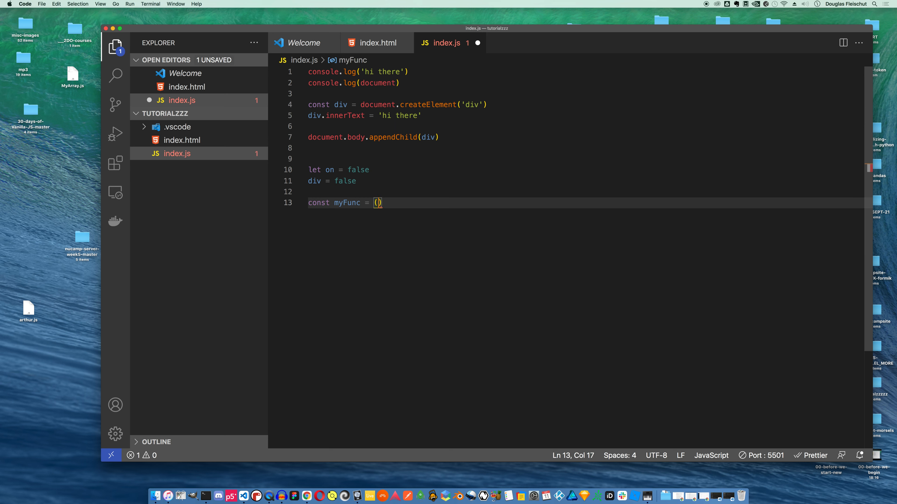
type("=> {")
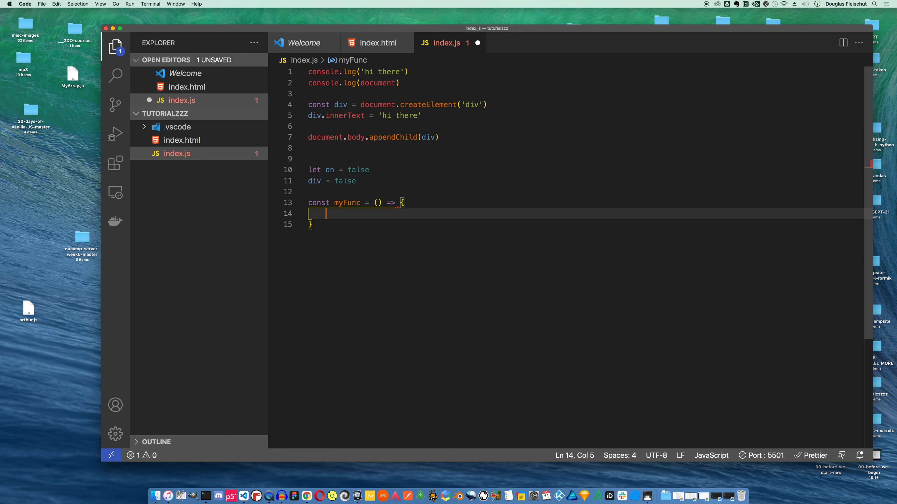
type("const a")
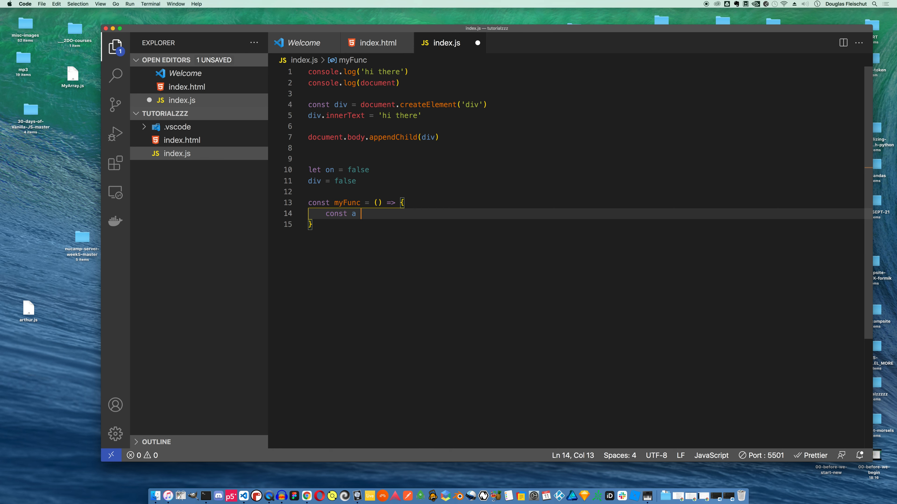
type("Variable = 10")
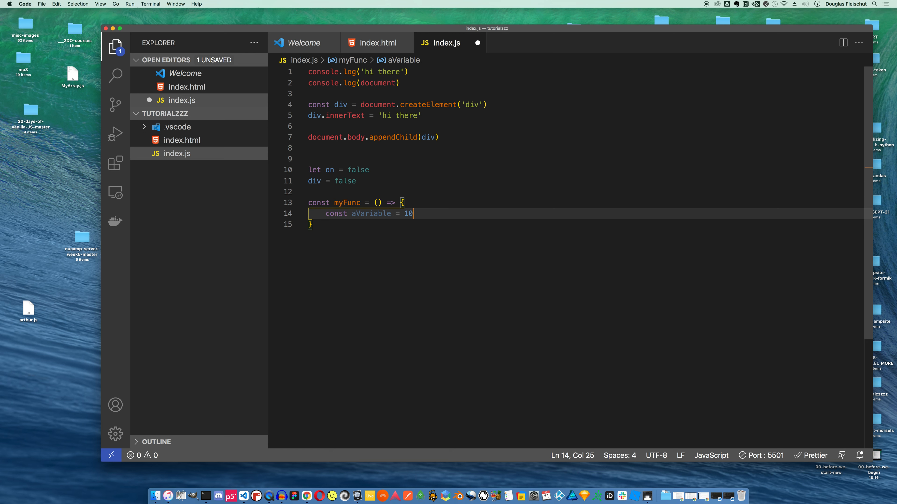
Log aVariable with console.log below the function
type("console.")
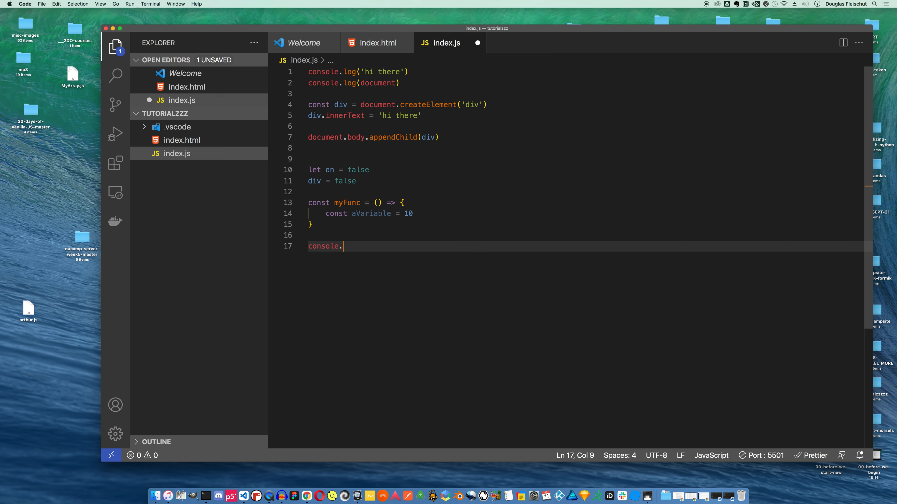
type("log(a")
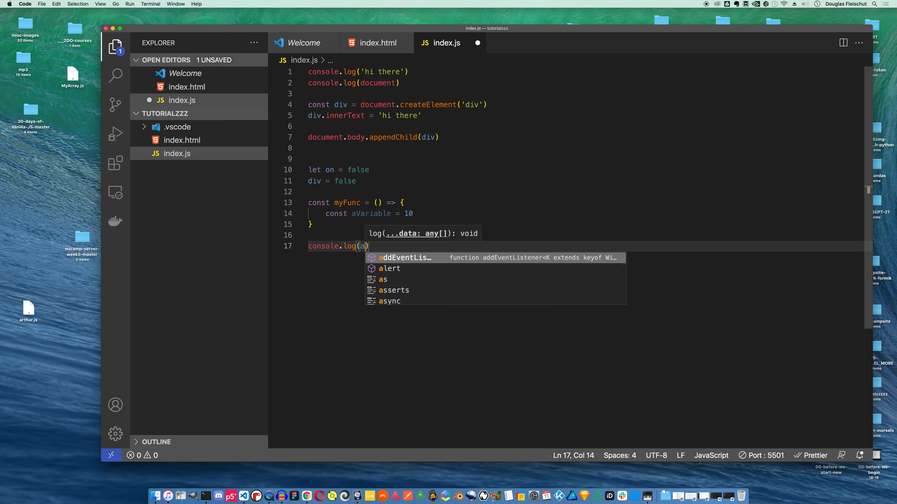
type("Varaible")
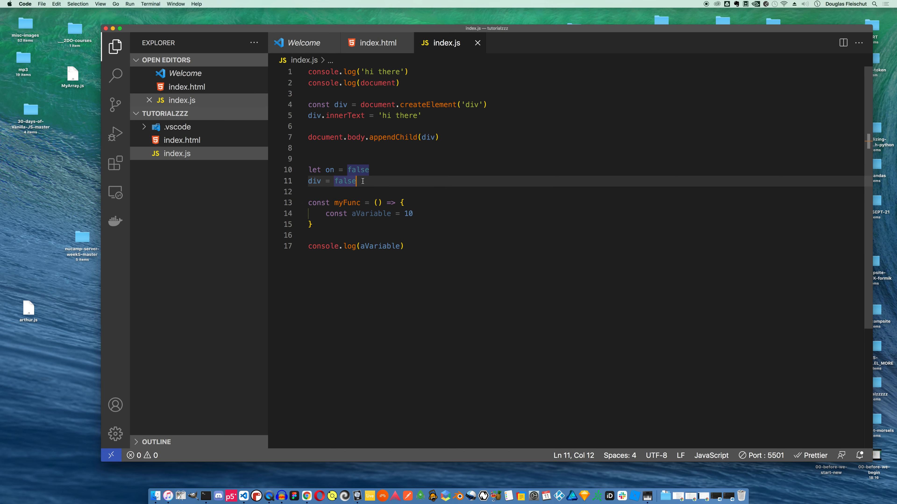
Delete the div = false reassignment line from index.js
key("Backspace")
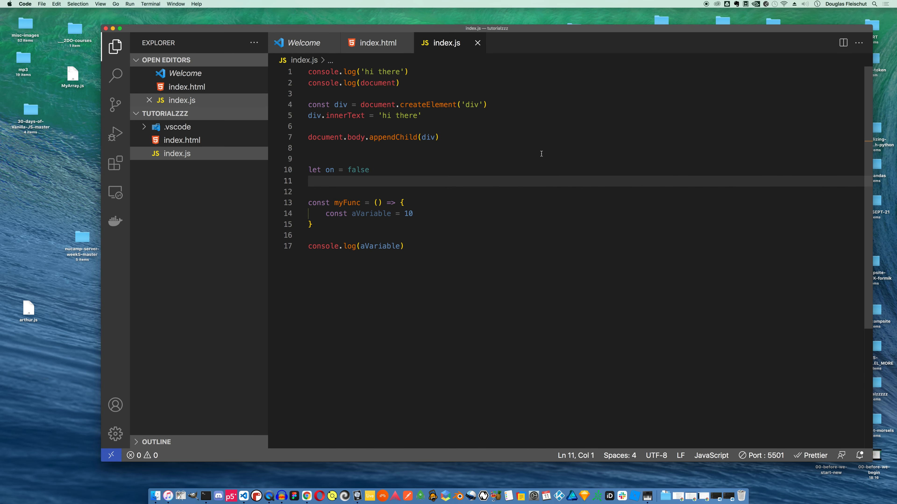
left_click(430, 184)
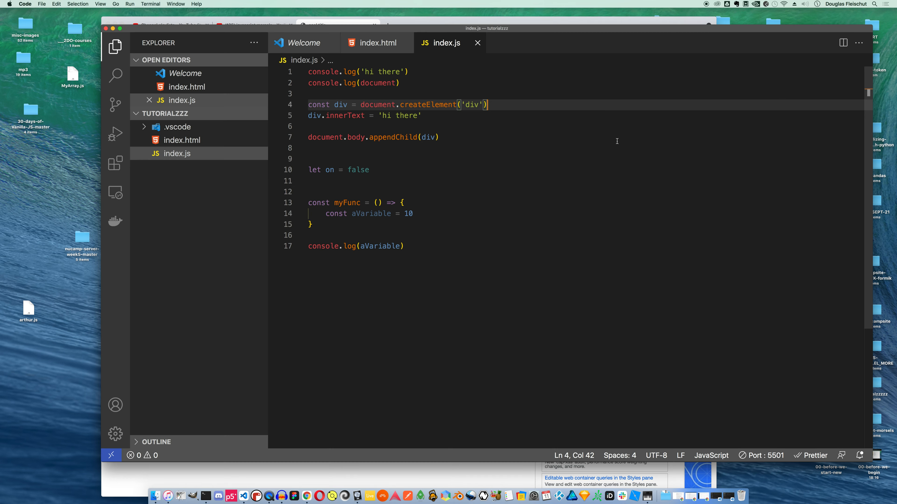
mouse_move(371, 214)
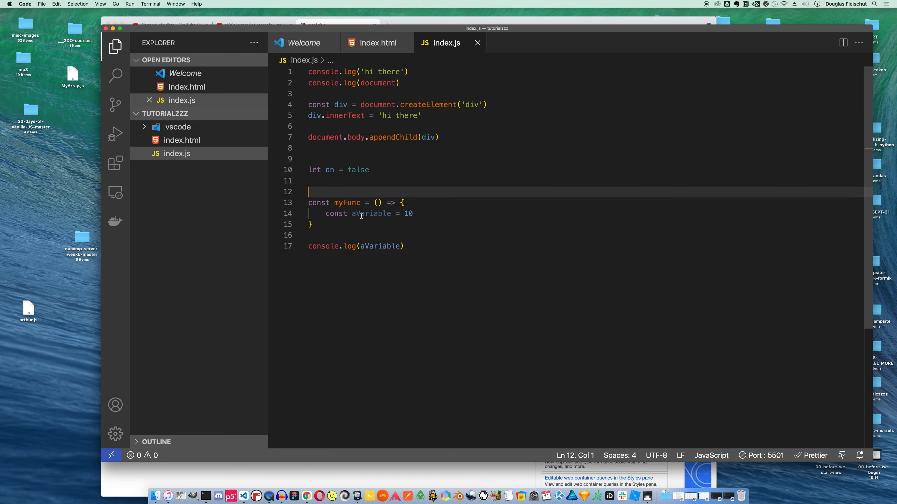
mouse_move(371, 214)
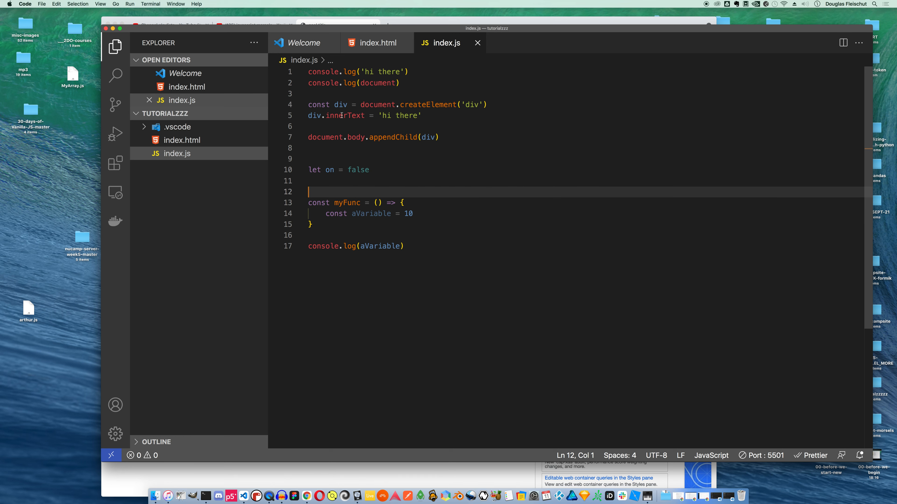
mouse_move(390, 242)
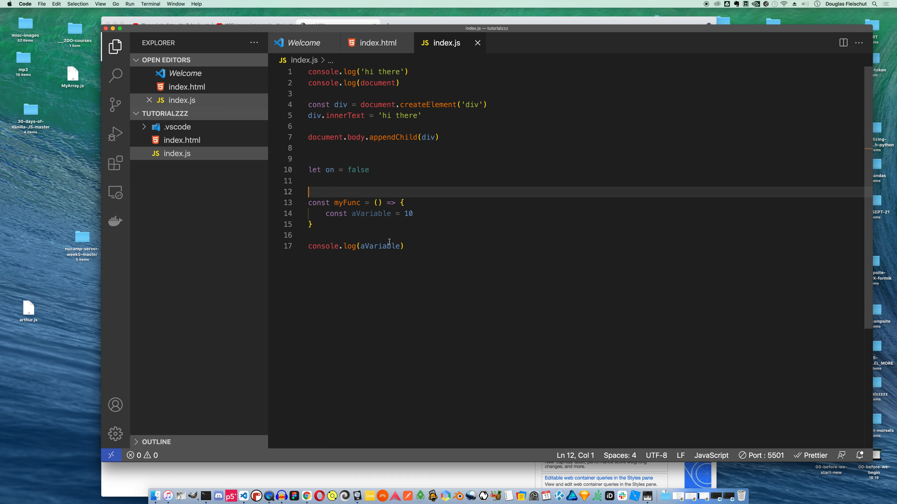
Change the log call to console.log(on) and place it inside myFunc
double_click(377, 246)
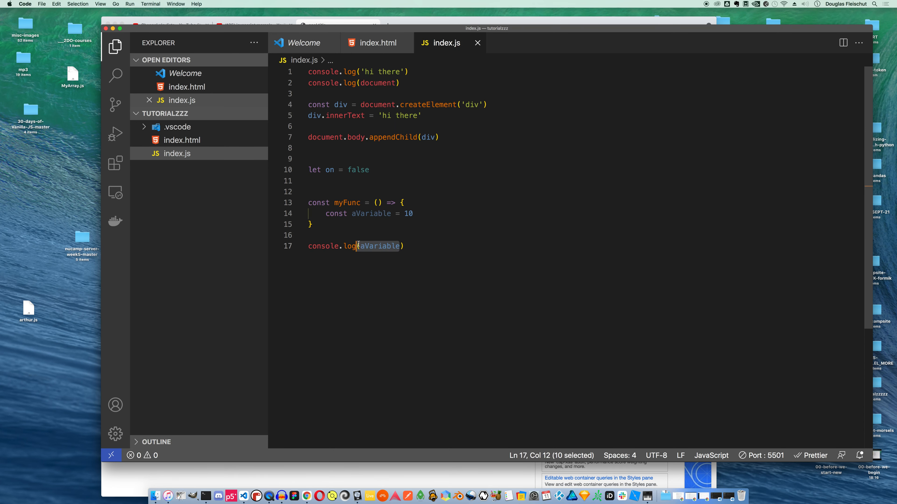
type("n")
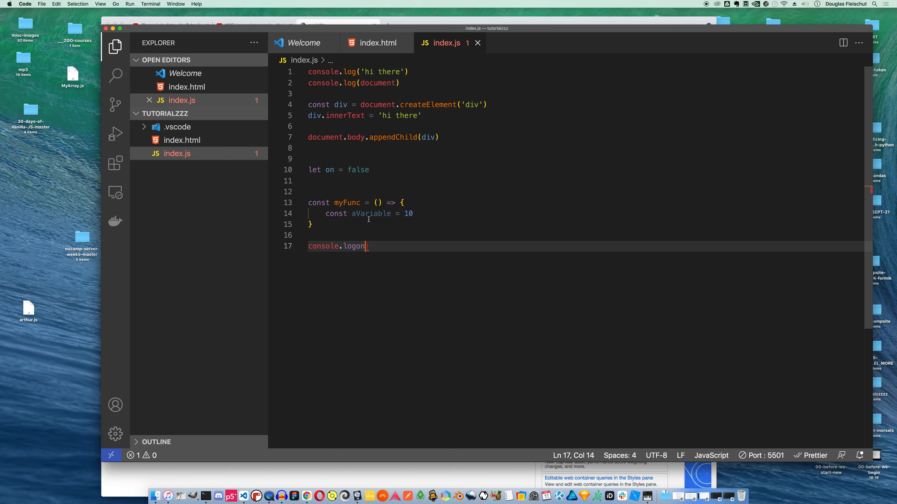
type("(on)")
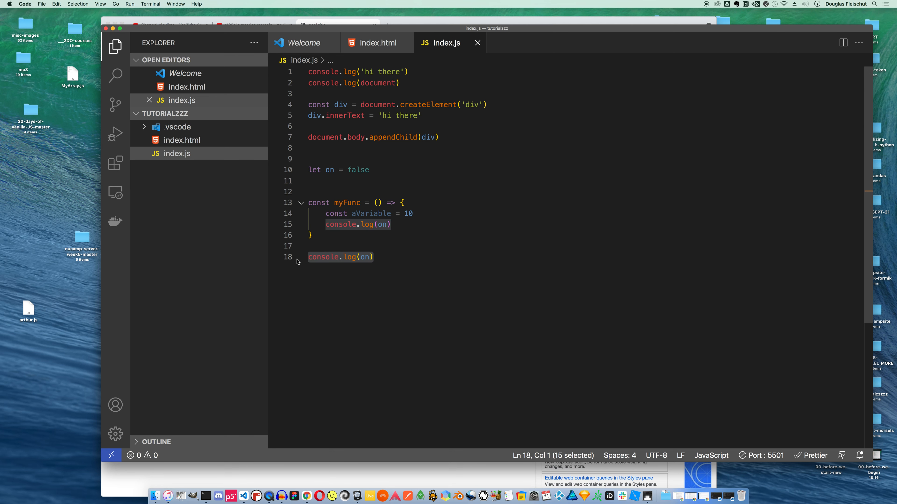
left_click(313, 246)
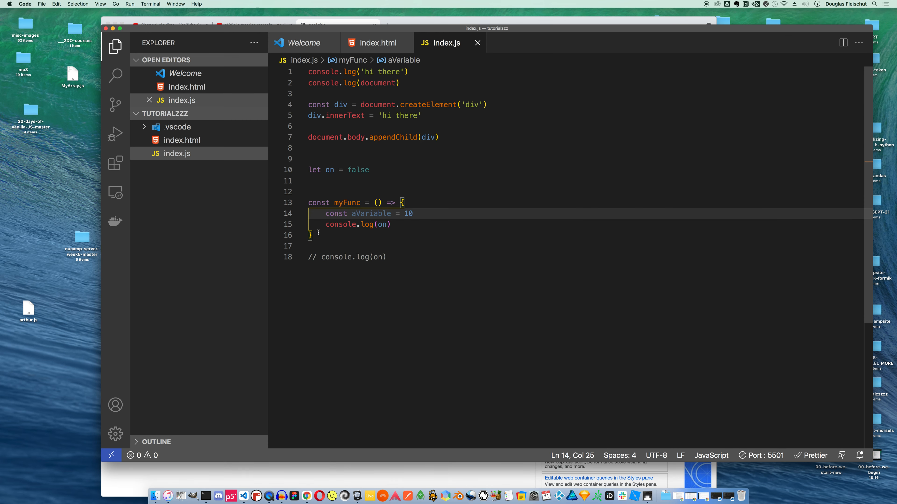
Add a myFunc() call after the function definition
type("m")
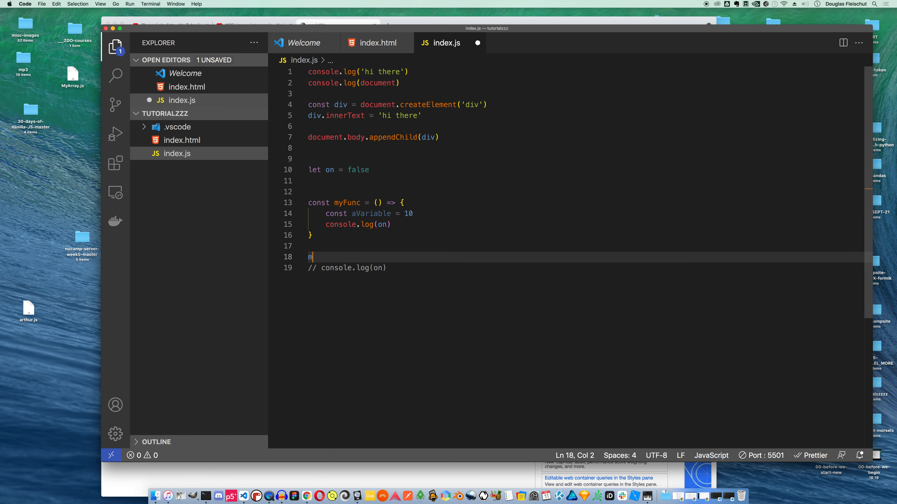
type("yFunc()")
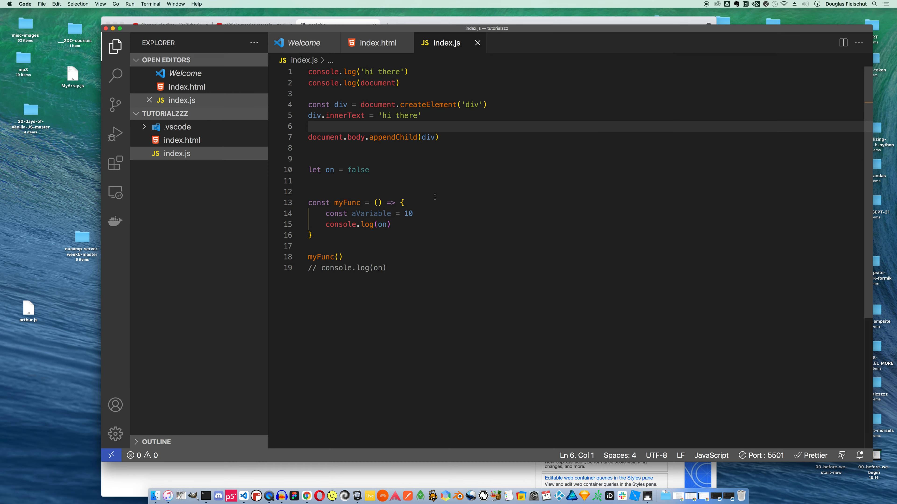
mouse_move(371, 228)
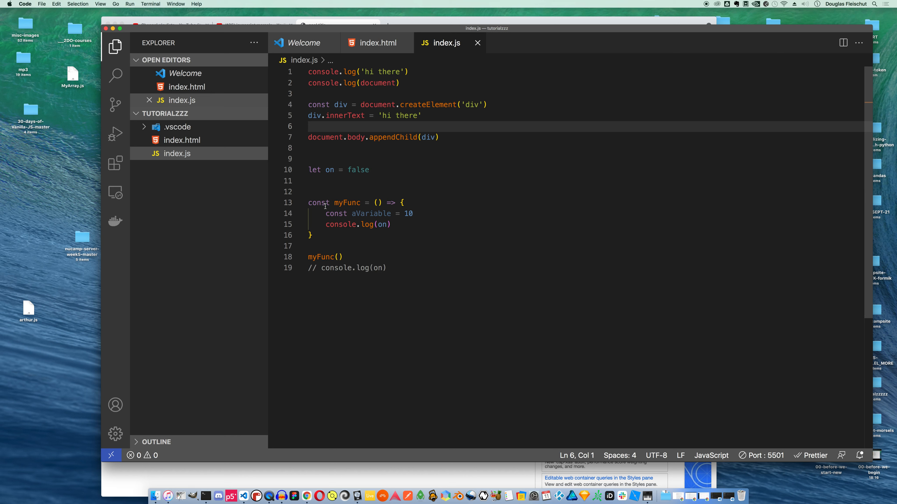
mouse_move(346, 169)
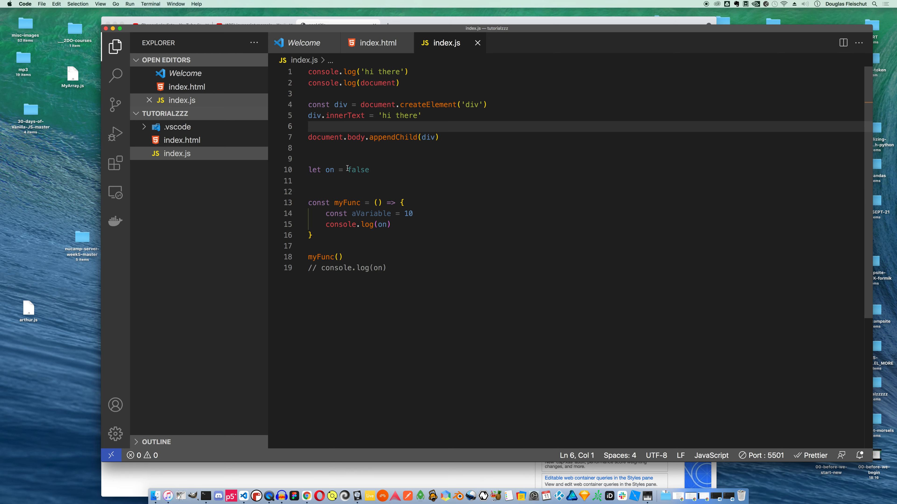
mouse_move(360, 318)
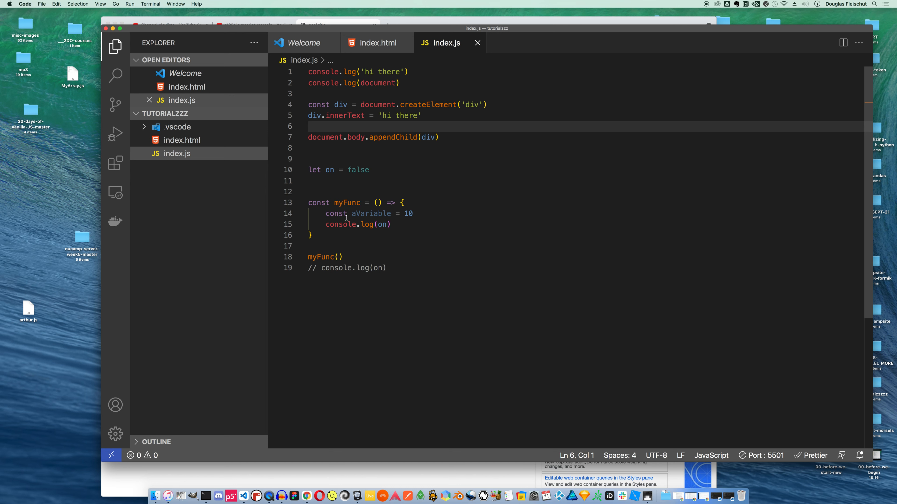
mouse_move(394, 146)
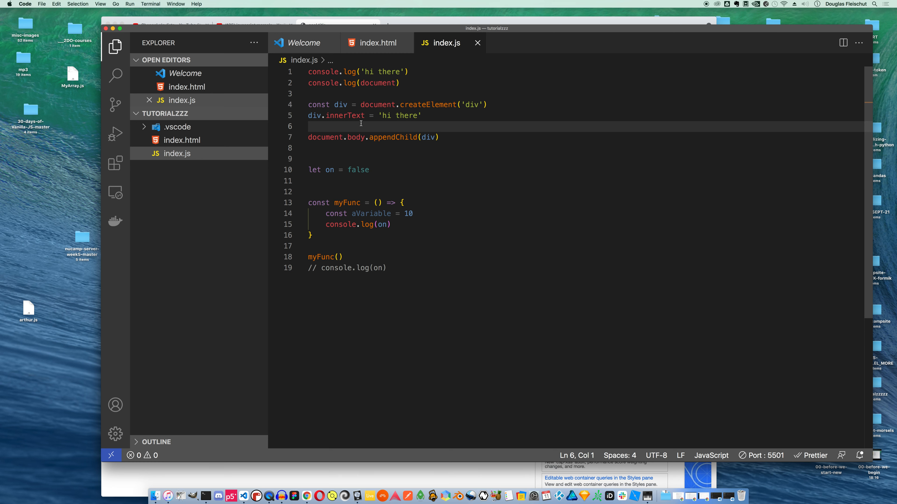
mouse_move(370, 228)
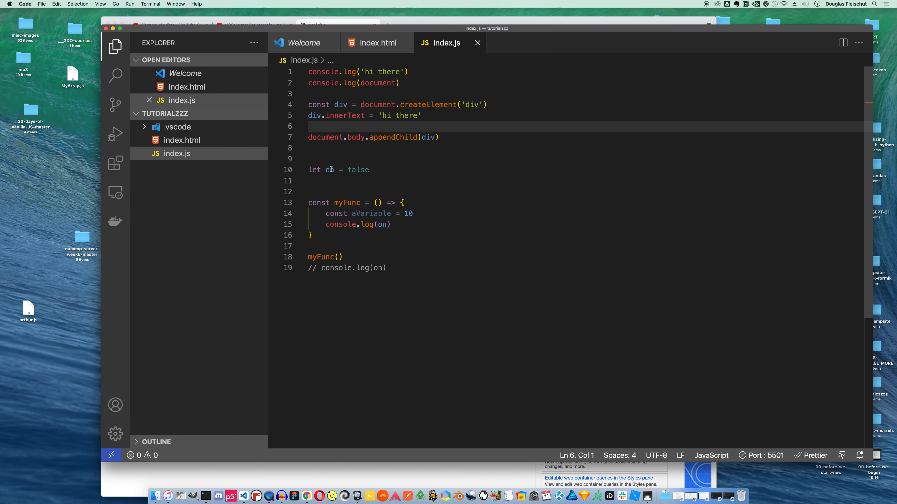
Start a var off = tru declaration that is then discarded
type("v")
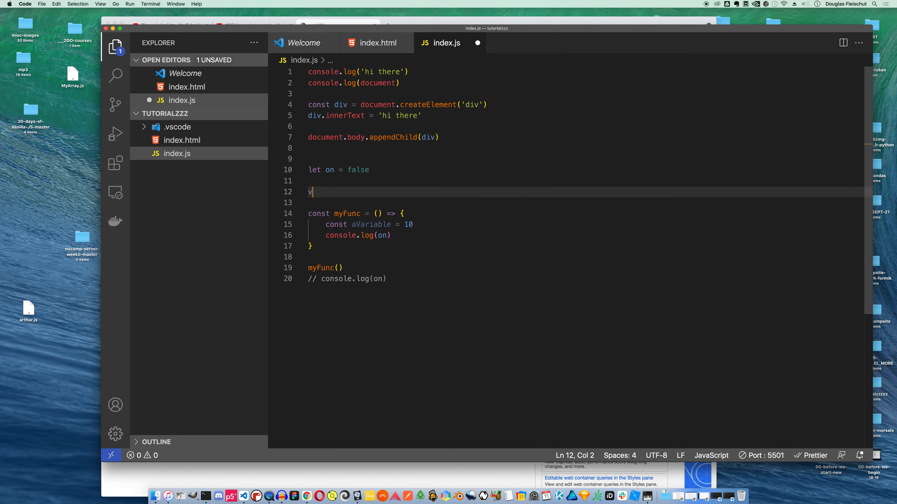
type("ar")
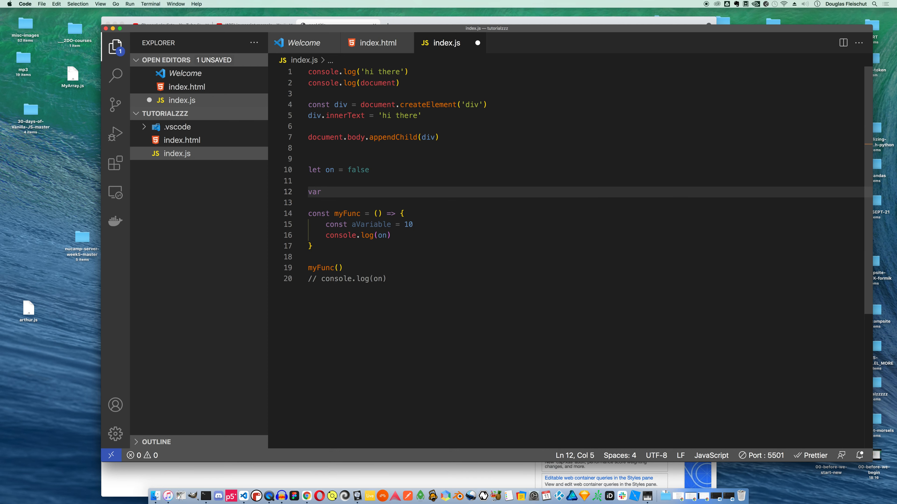
type("off")
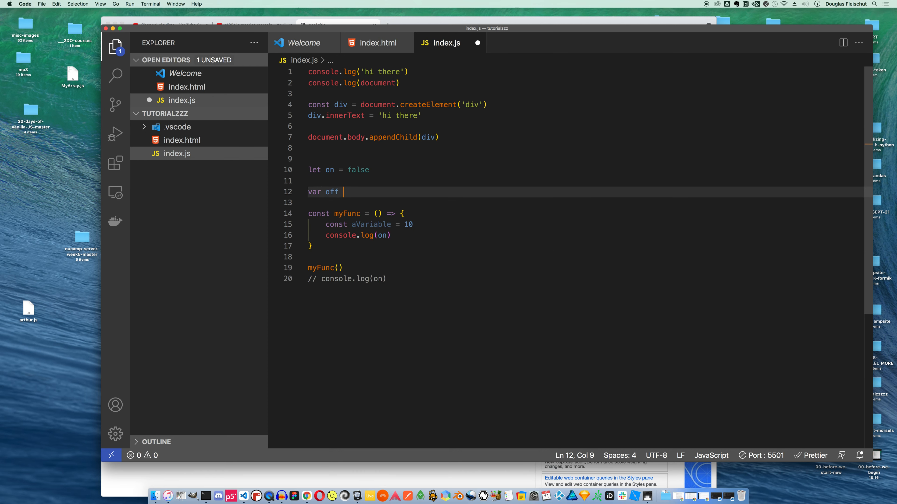
type("= tru")
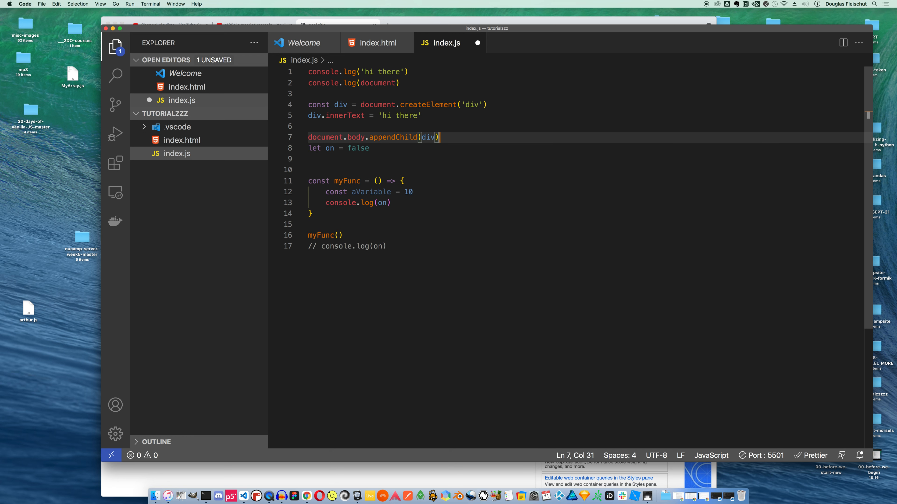
mouse_move(465, 190)
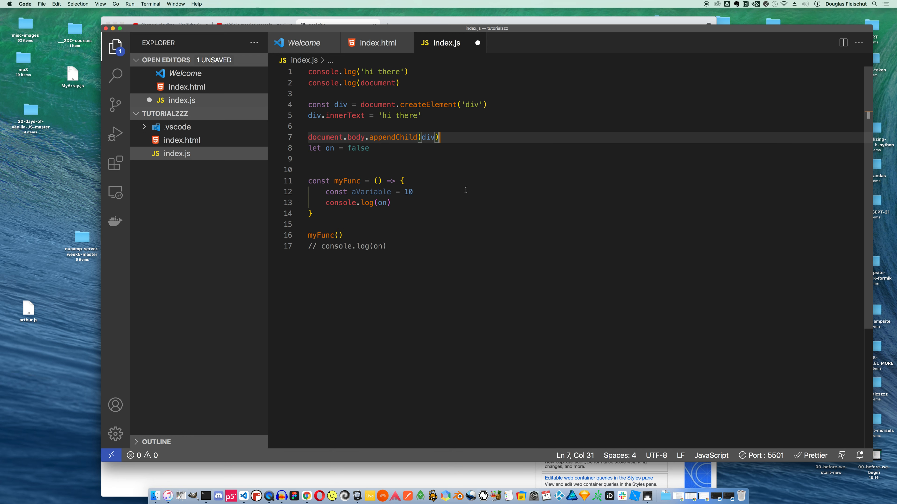
mouse_move(461, 189)
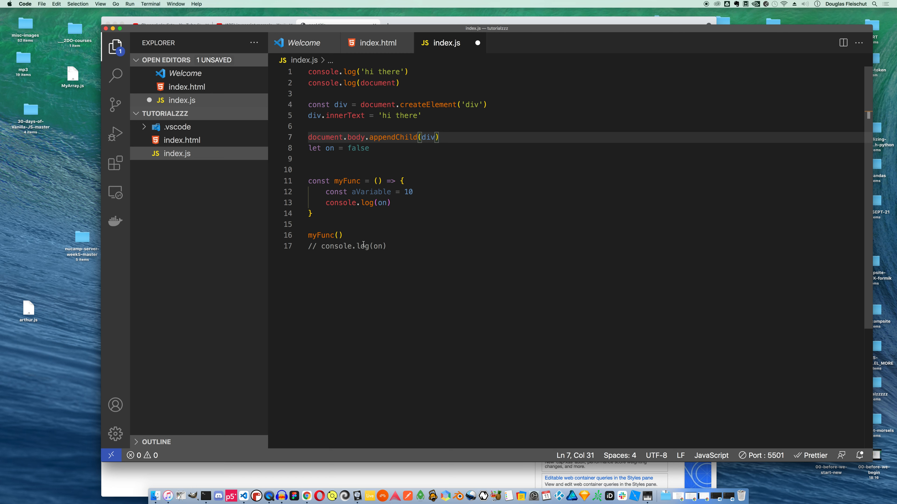
Declare const PI, first as 3.1456716 then as Math.PI
type("const PI =")
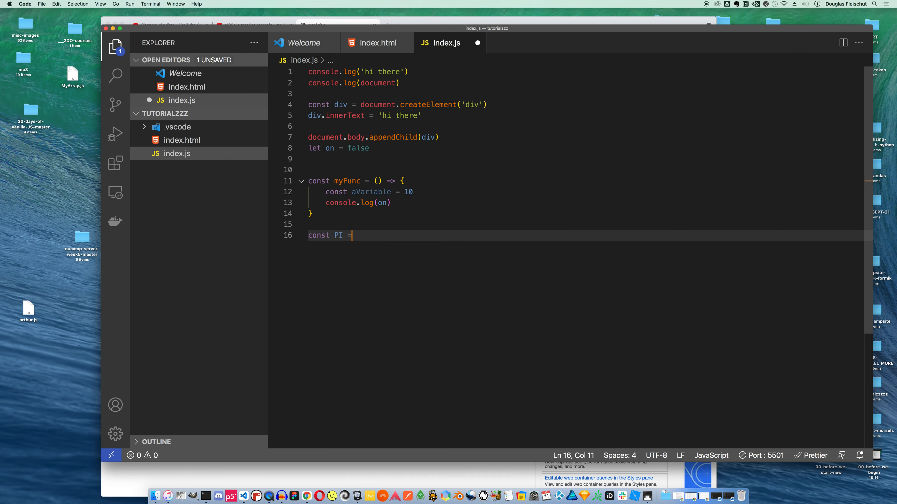
type("\" \"")
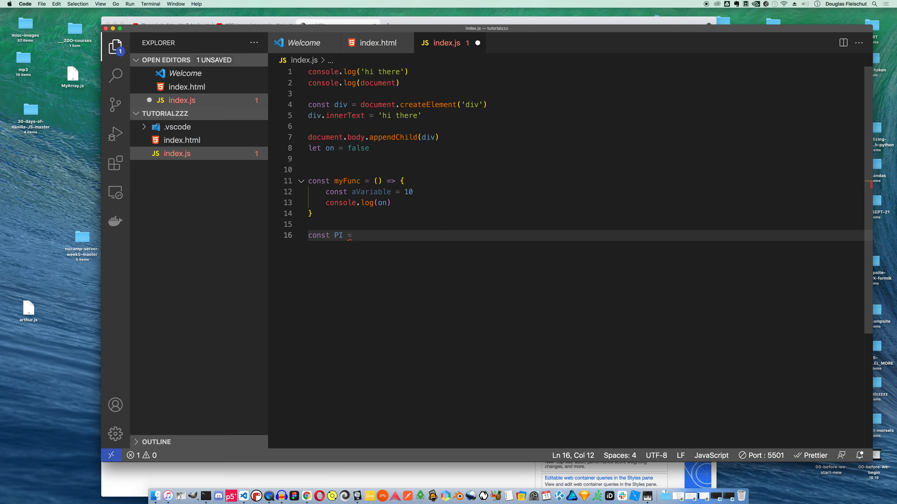
type("3.1")
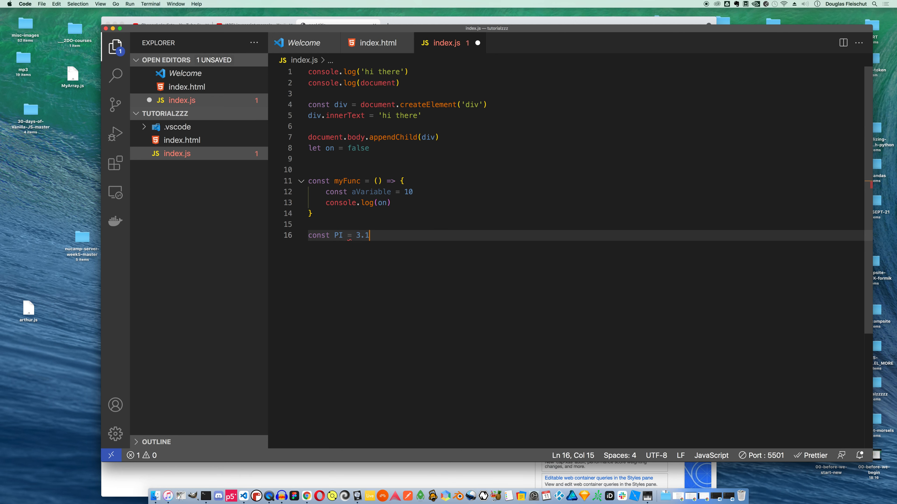
type("45671")
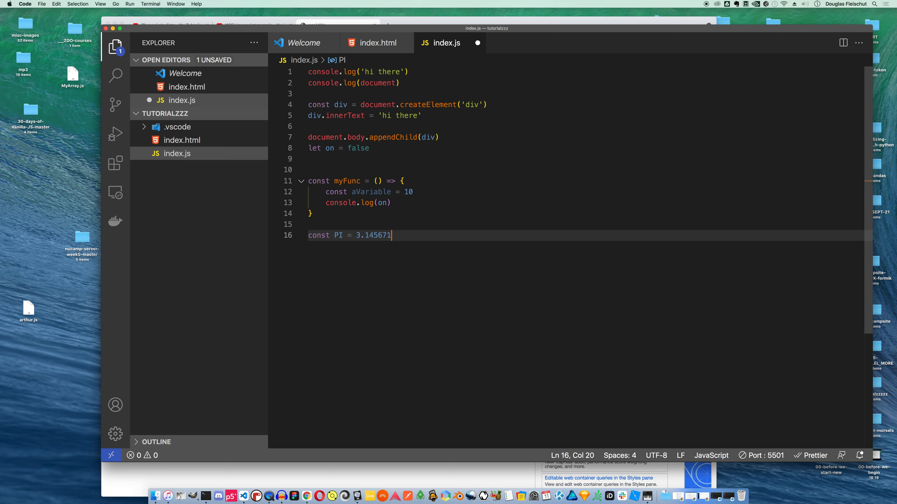
type("6")
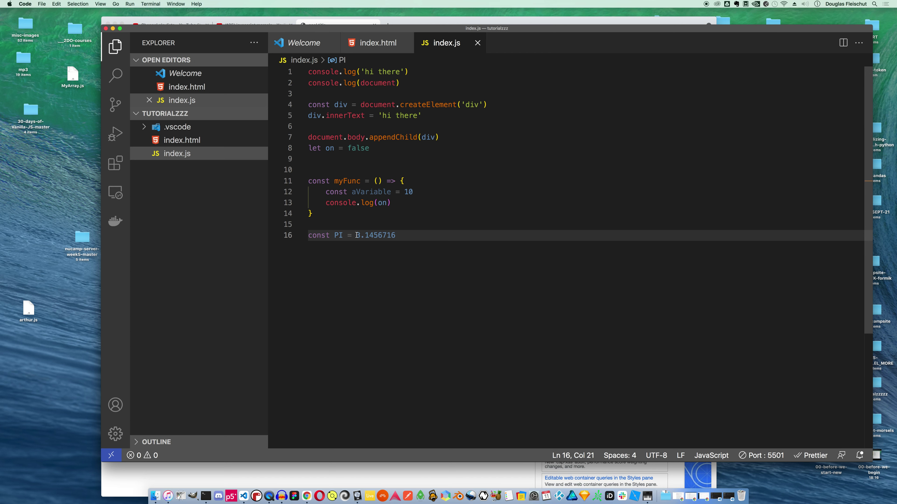
type("Math")
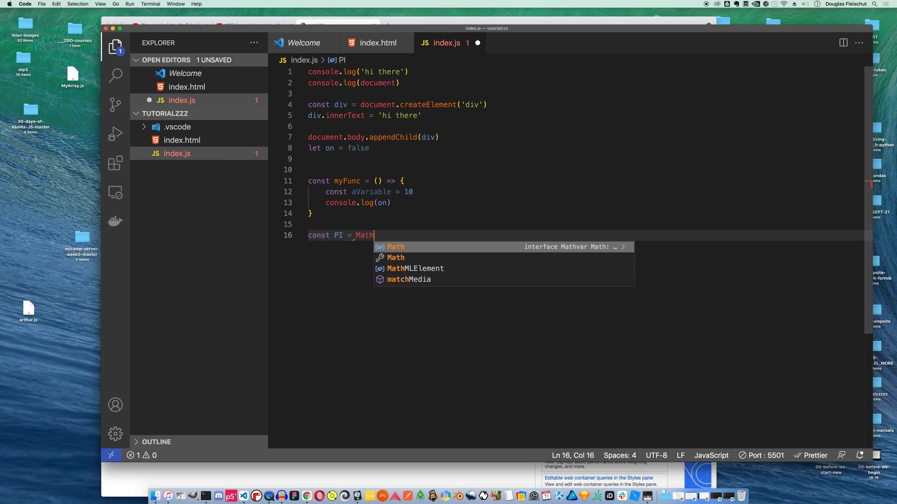
type(".PI")
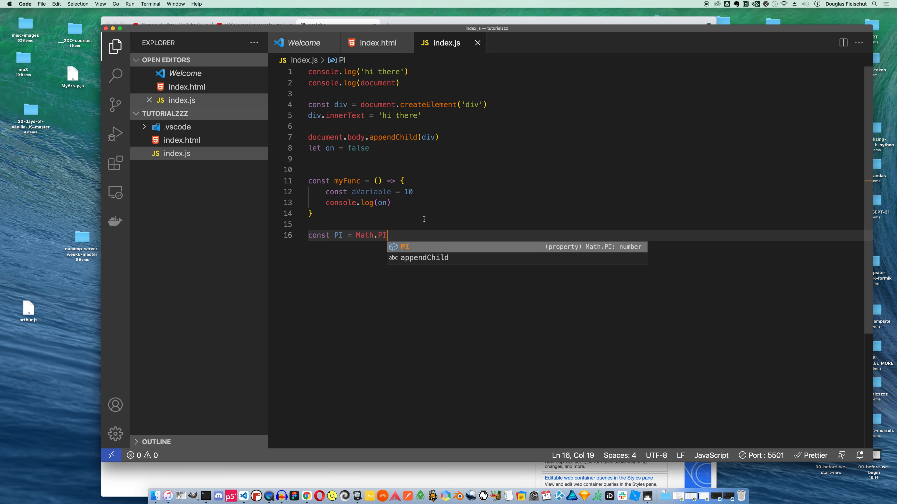
Log the PI constant with console.log(PI)
type("co")
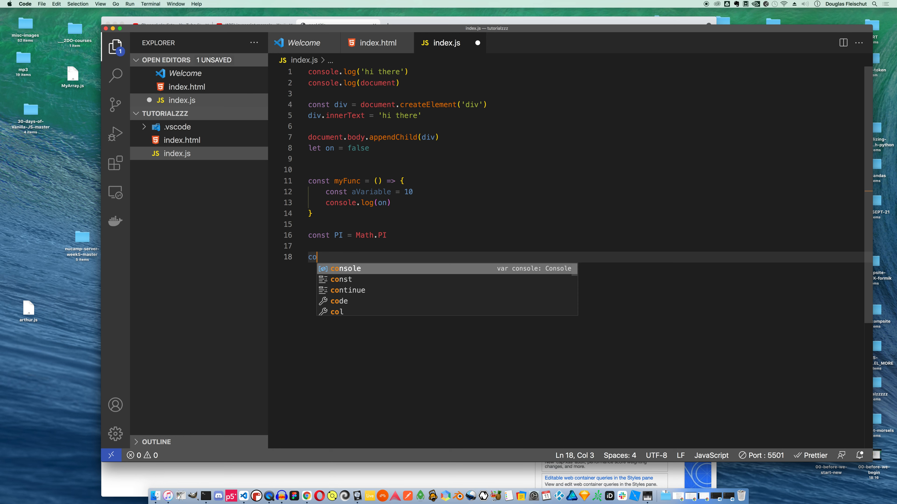
type("nsole.log")
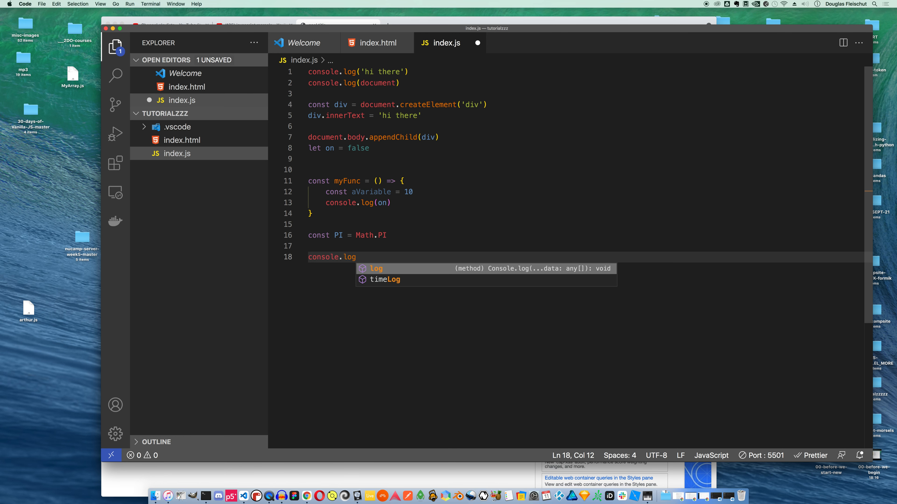
type("(PI")
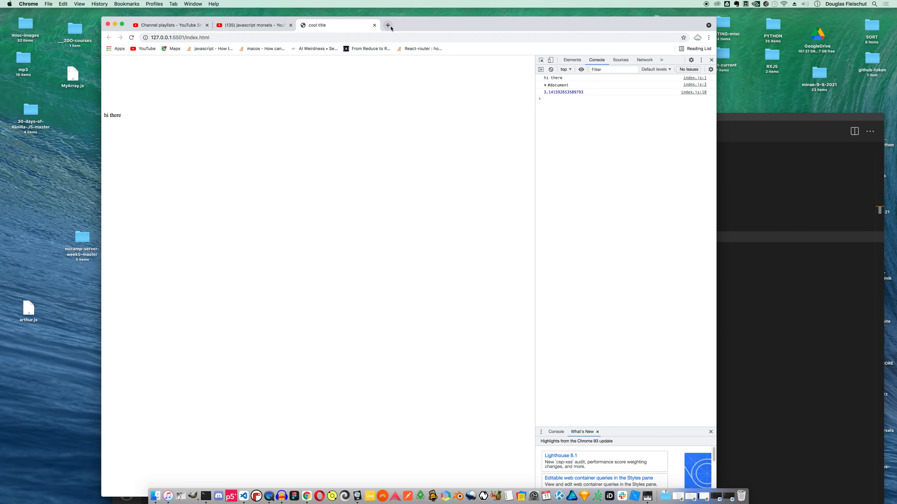
Search Google for Math in a new tab and open the MDN Math reference
left_click(387, 25)
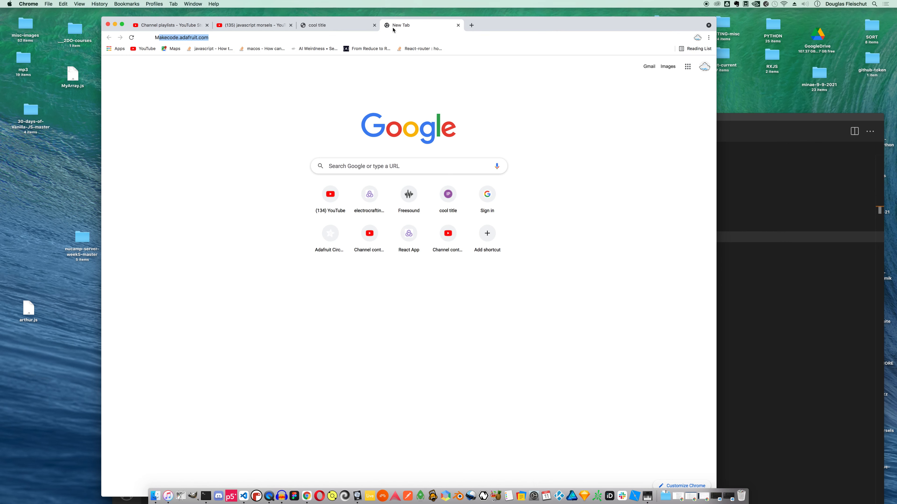
type("MArt")
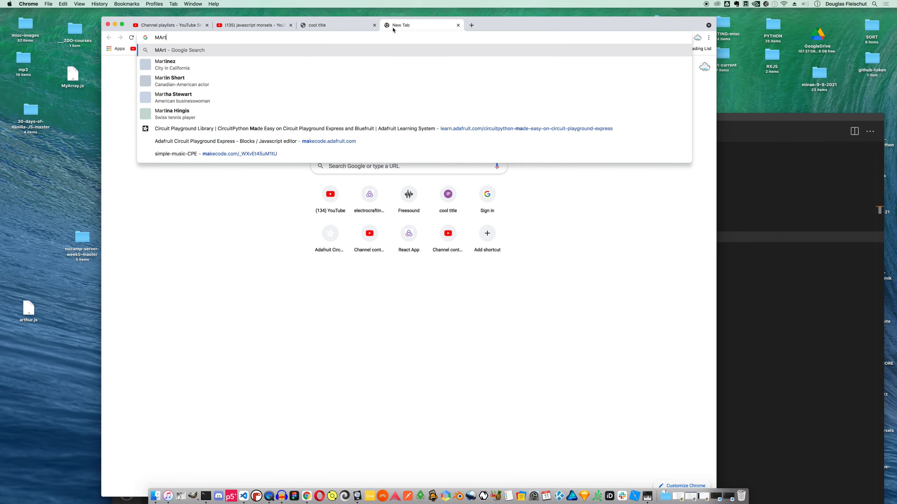
type("Math+MDN&oq=Math+MDN&aqs=chrome..69i57j0i22i30l9.5964j0j7&sourceid=chrome&ie=UTF-8")
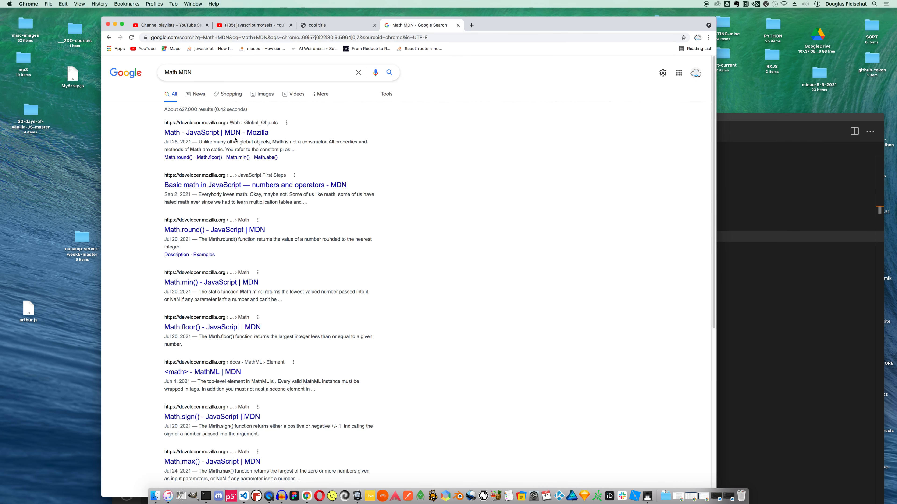
mouse_move(232, 135)
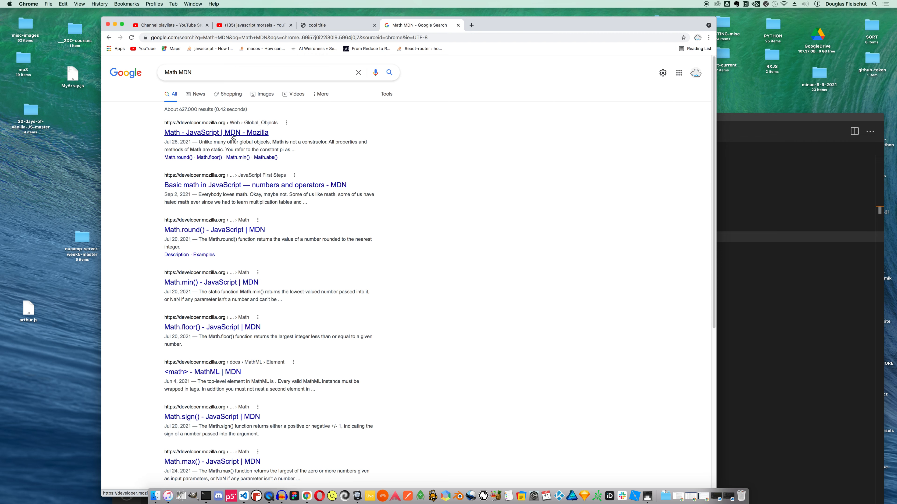
left_click(232, 132)
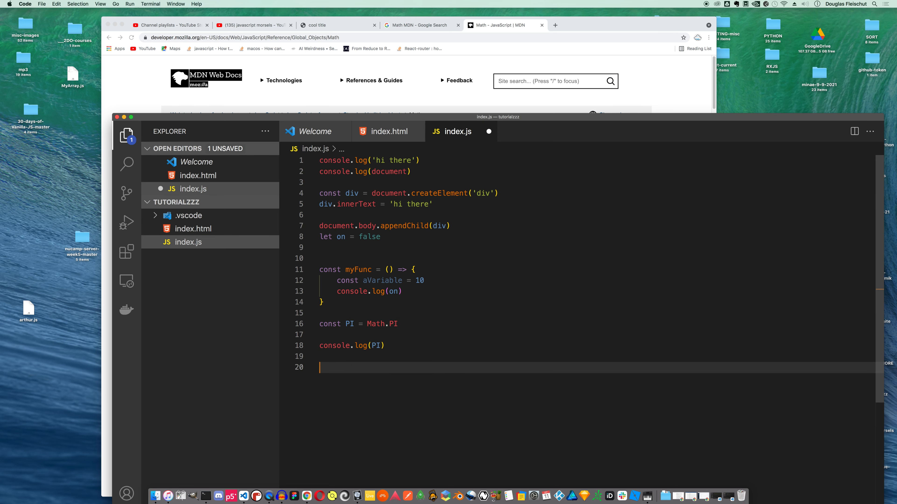
Declare const myNumber = 3 and const myOther = 3.13
type("cont m")
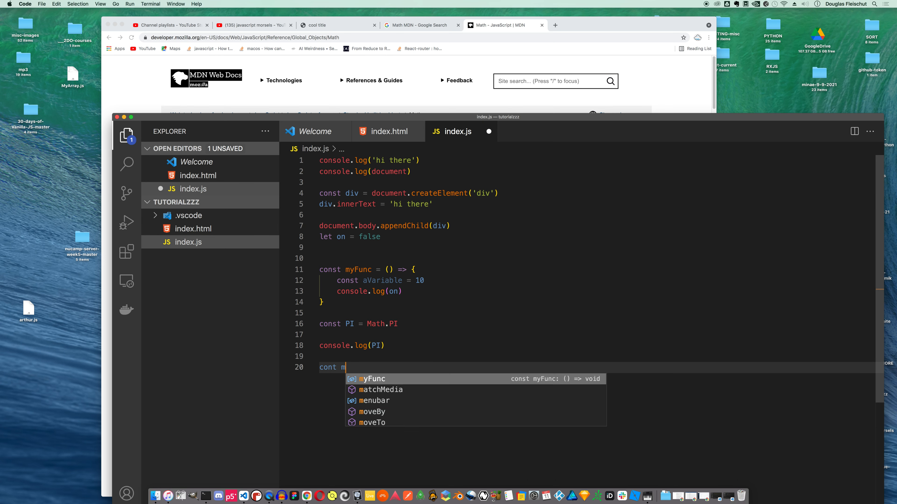
type("yNumber =")
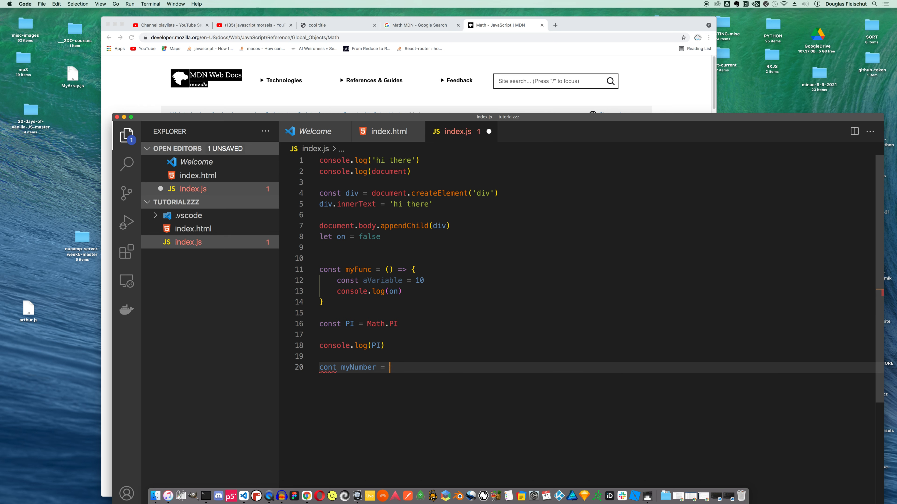
type("d3")
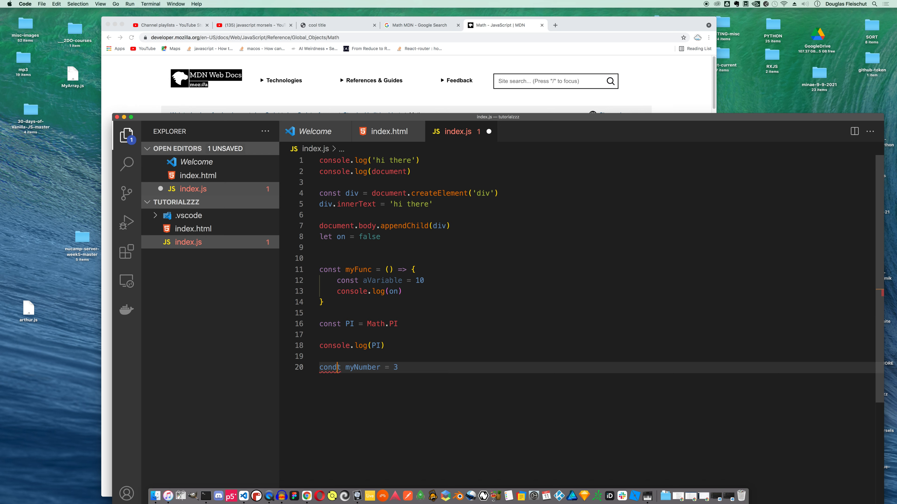
type("const")
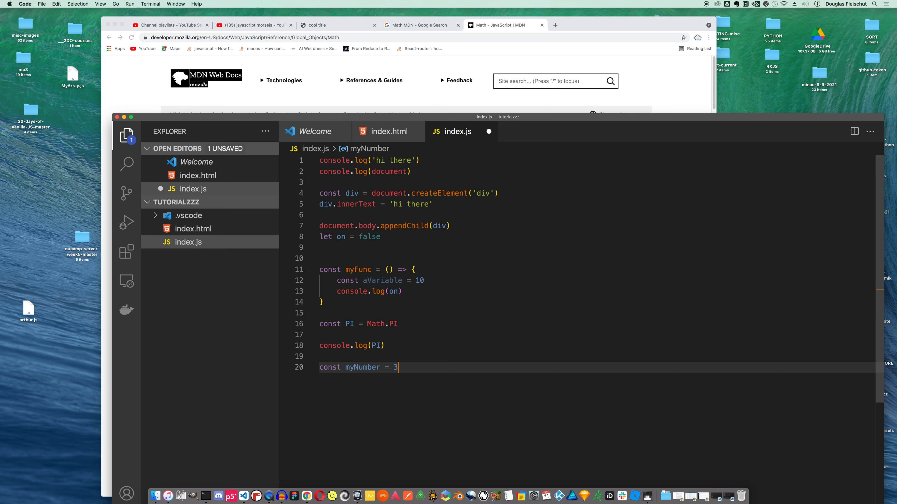
type("cop")
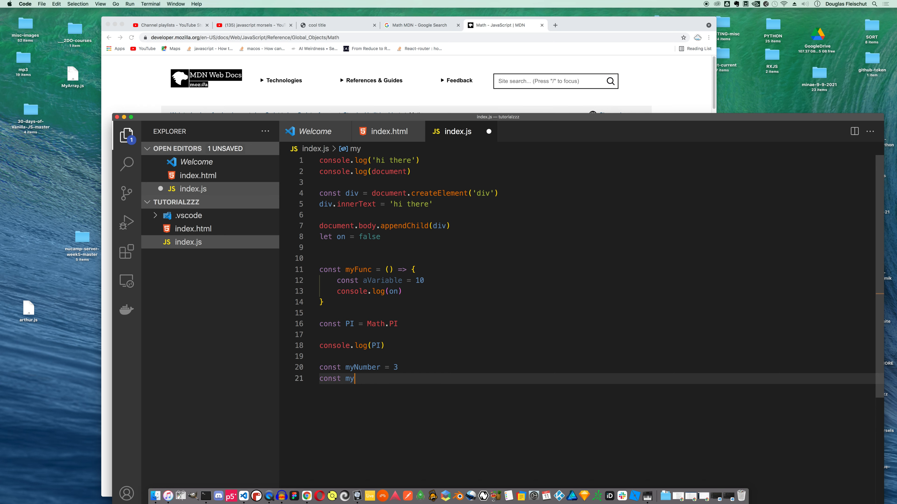
type("Othe")
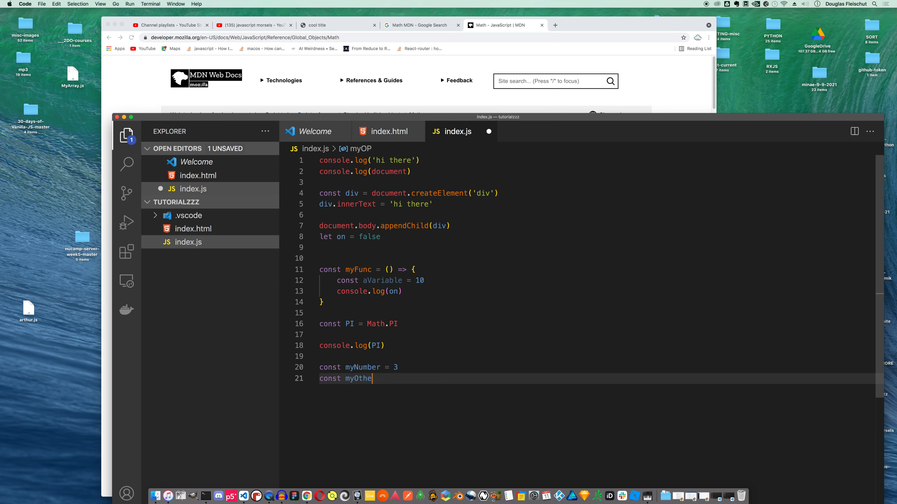
type("r = 3.")
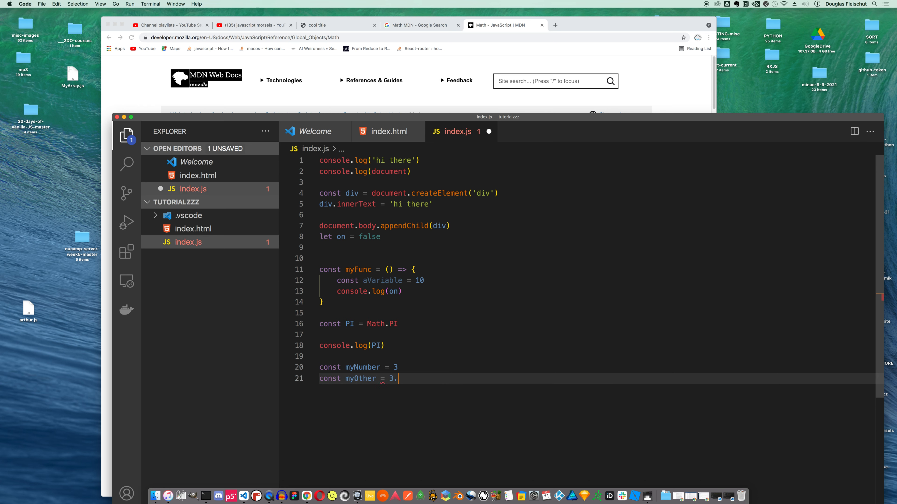
type("13")
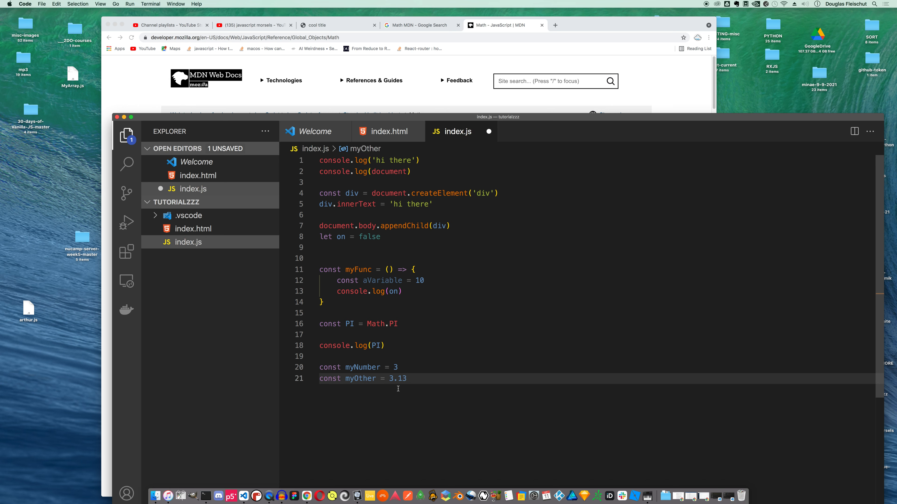
mouse_move(405, 398)
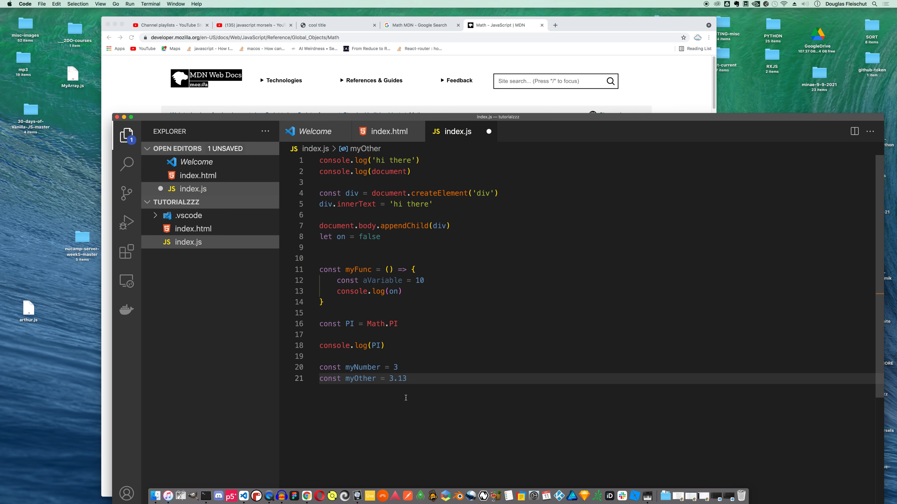
mouse_move(425, 413)
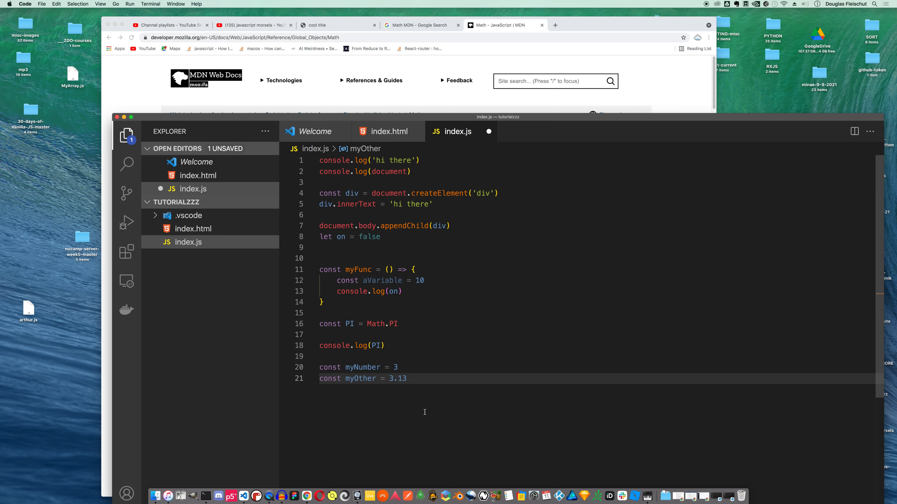
mouse_move(400, 395)
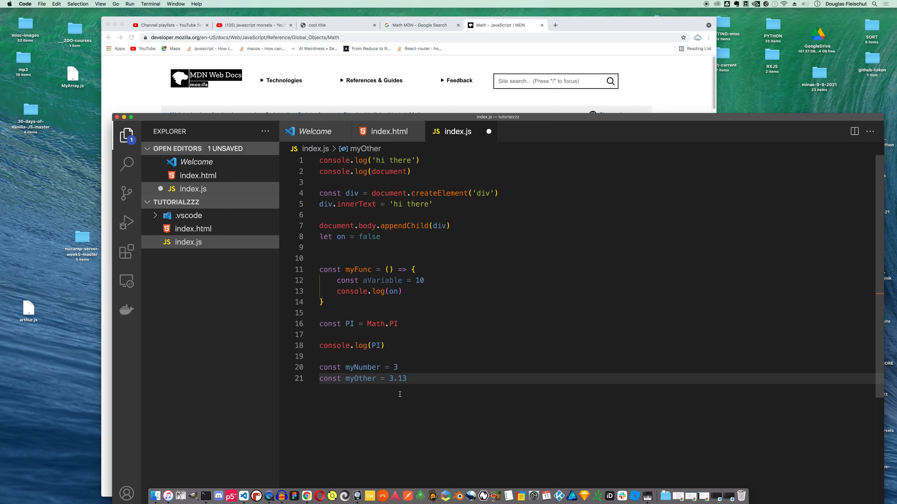
mouse_move(369, 367)
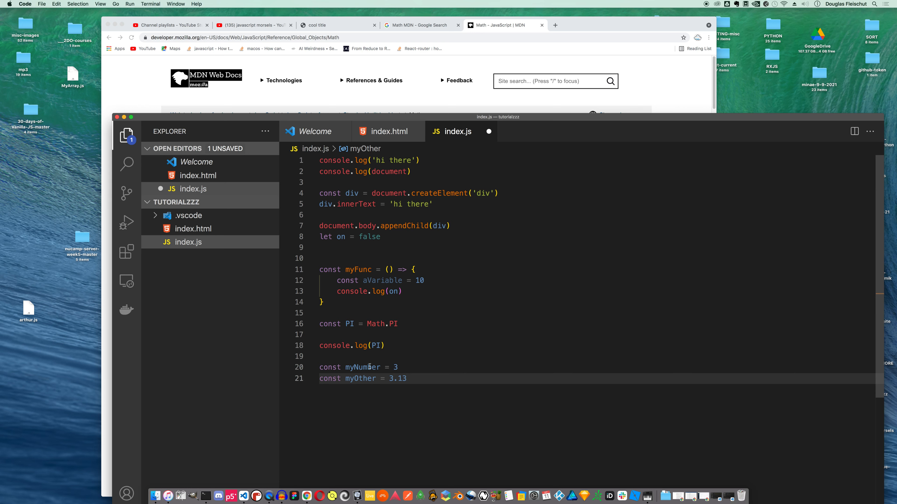
Log myNumber + myOther and check the sum in the Chrome console
type("c")
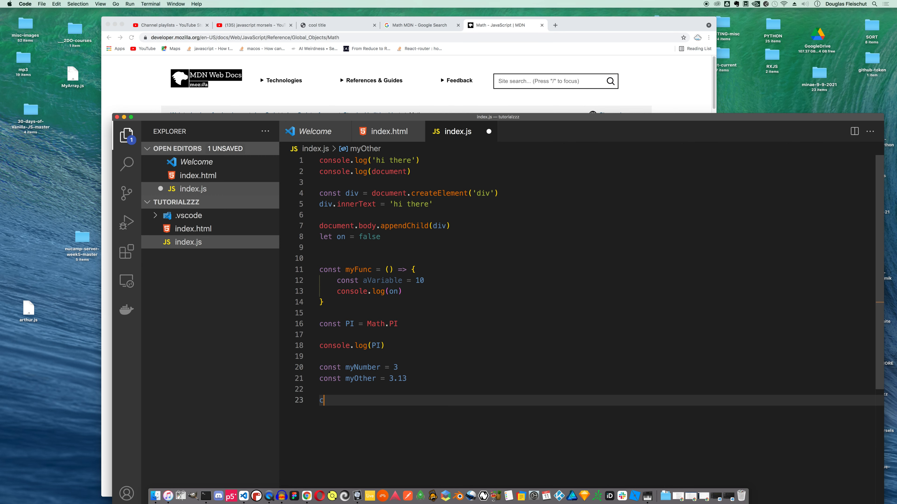
type("onsole.")
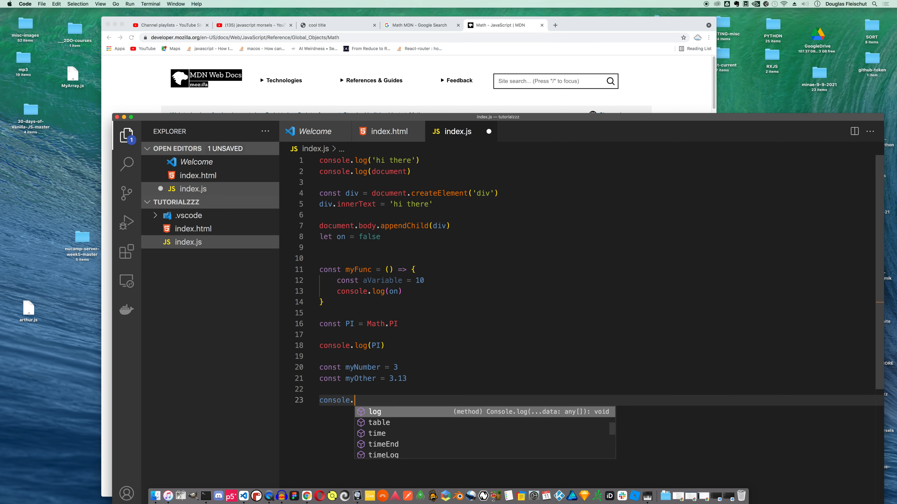
type("log(myNum")
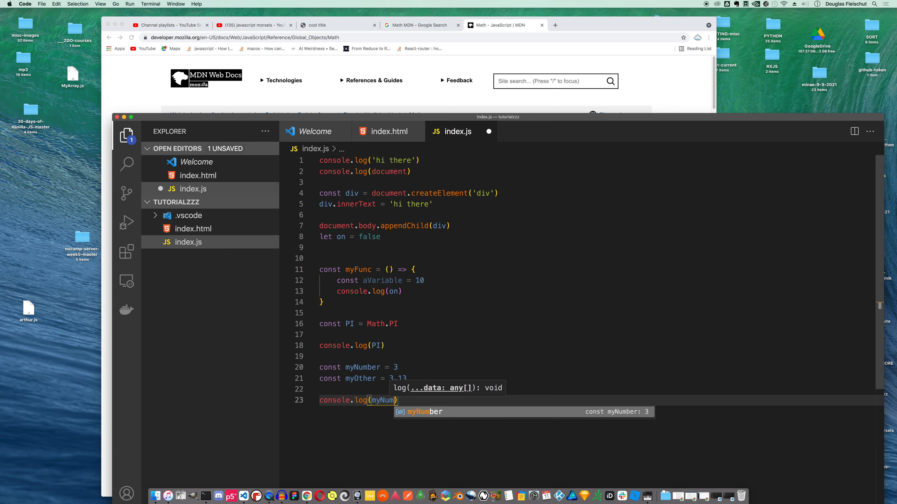
type("+ other")
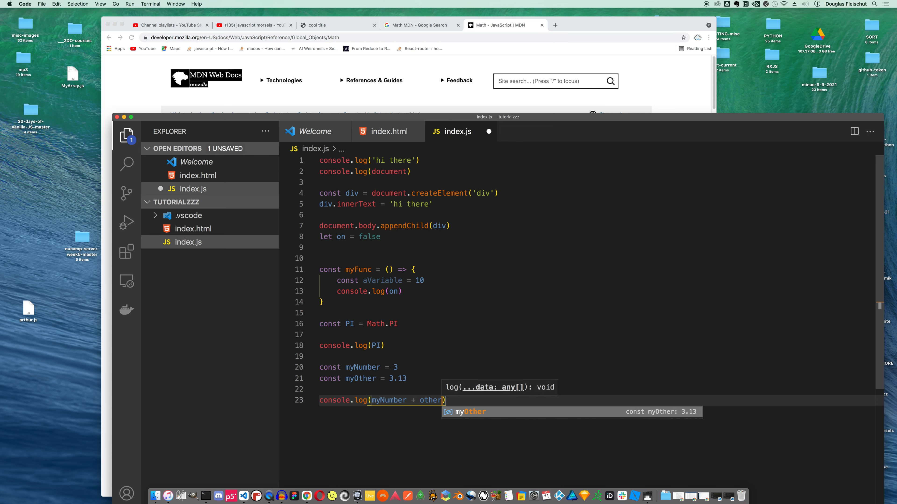
type("Number")
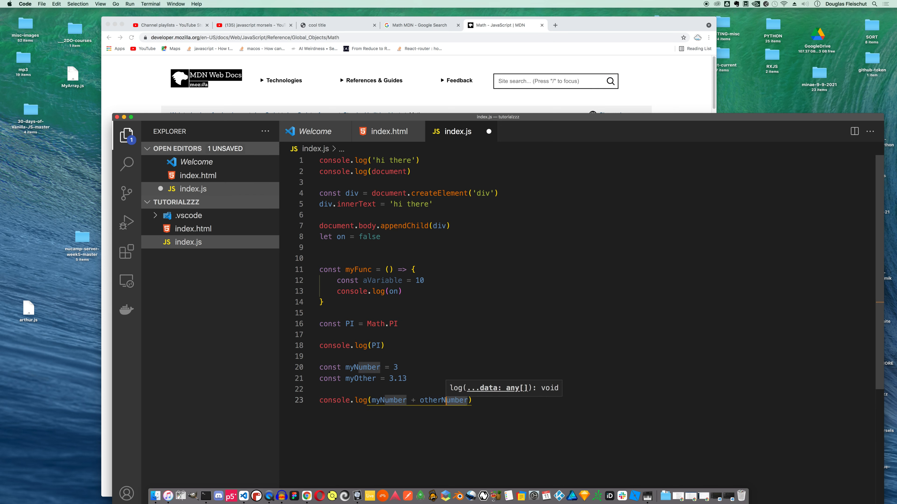
type("my")
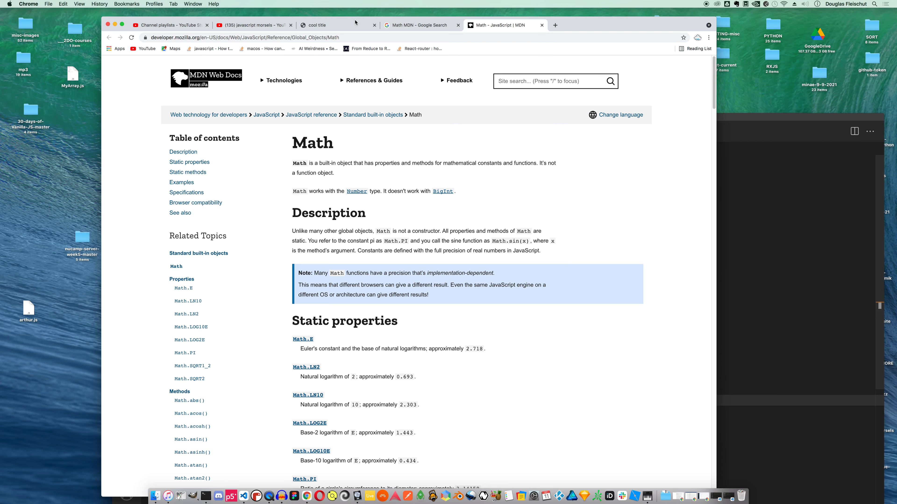
left_click(323, 25)
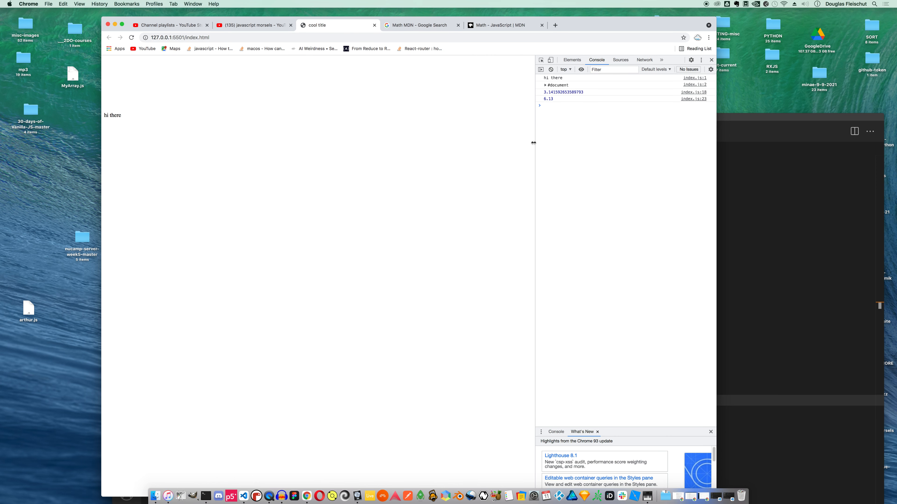
mouse_move(735, 258)
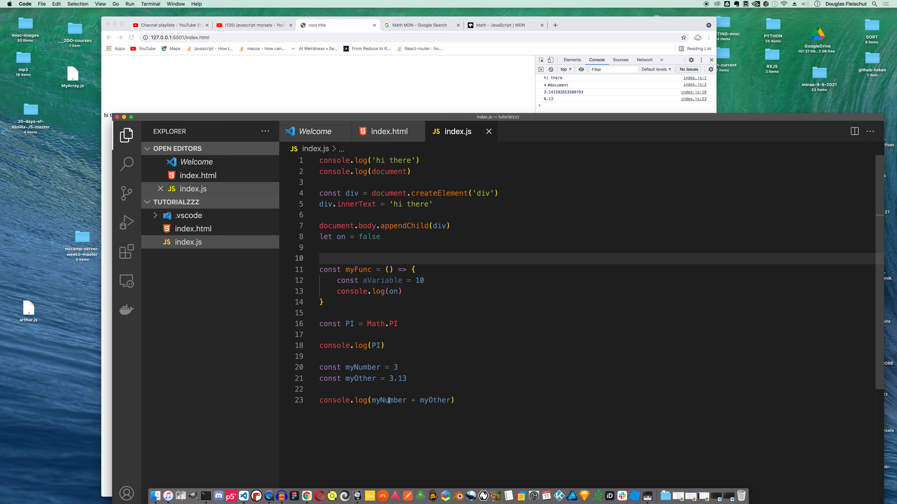
mouse_move(401, 398)
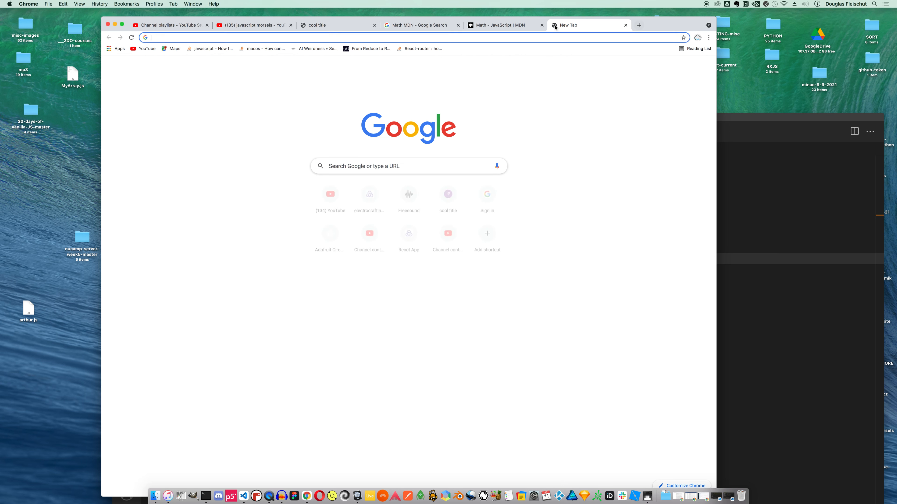
Look up the MDN String reference on creating strings, then return to index.js
type("String")
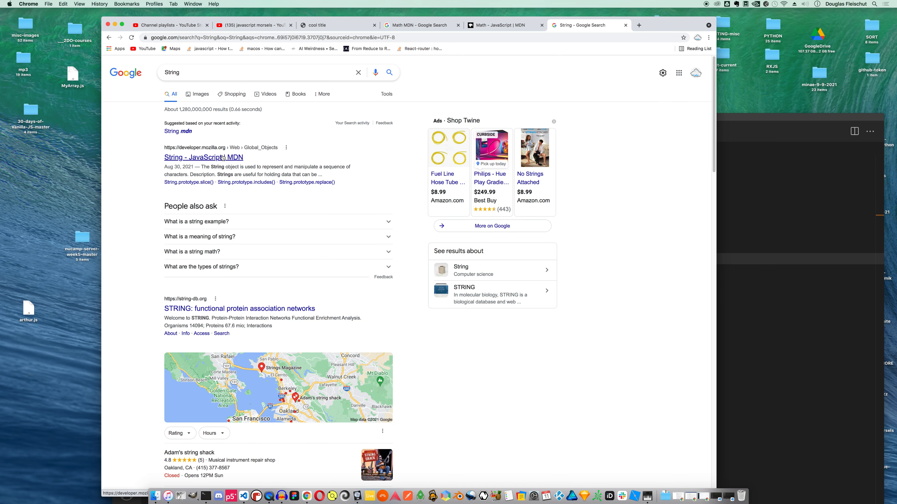
left_click(203, 157)
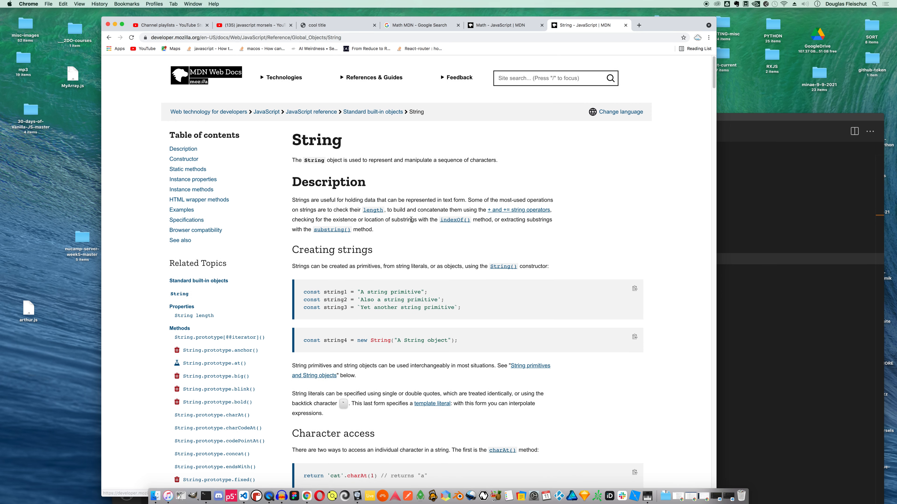
scroll("down", 3)
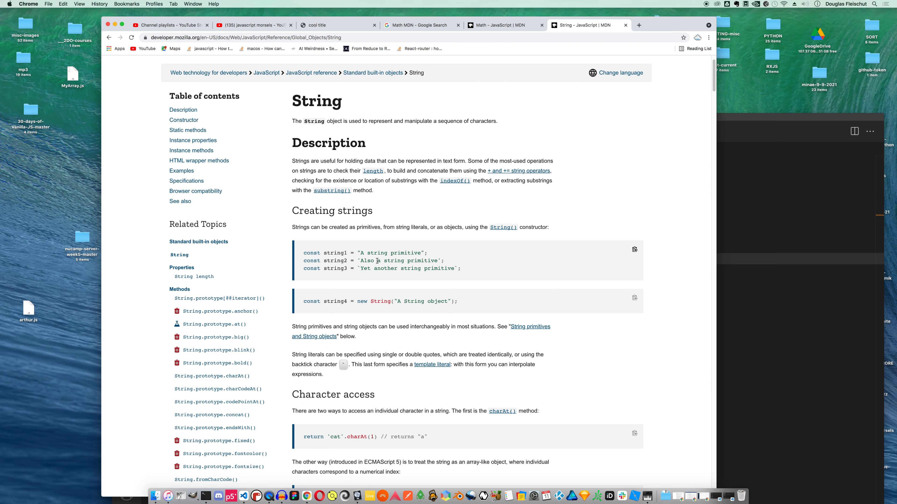
left_click(244, 496)
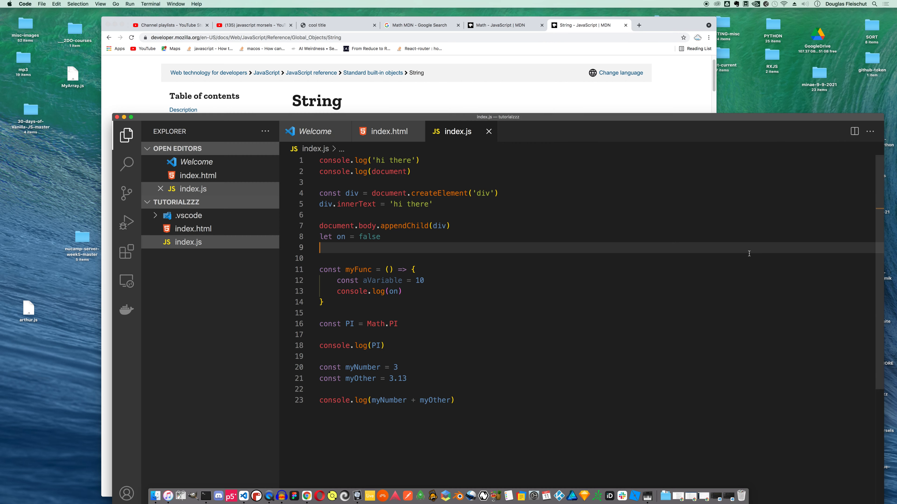
Declare const myOtherOtherNumber = 'three', log myNumber + myOtherOtherNumber, and see 3three in Chrome's console
key("Enter")
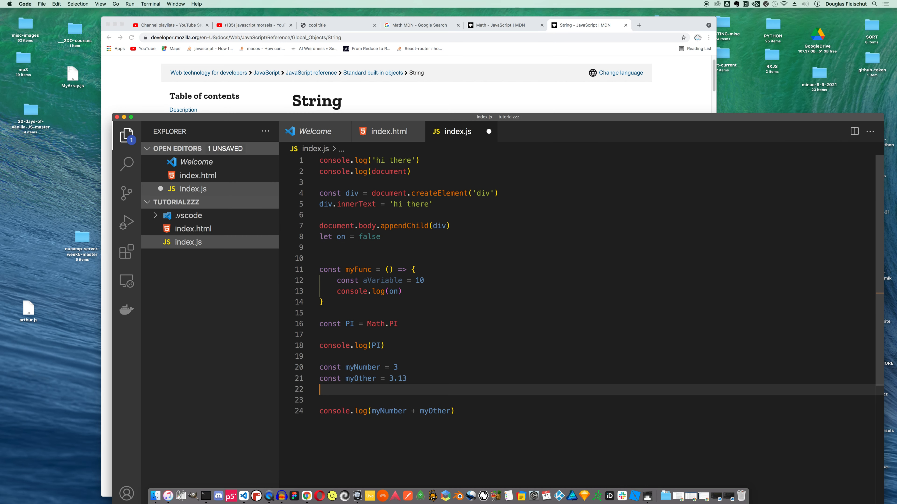
type("const myO")
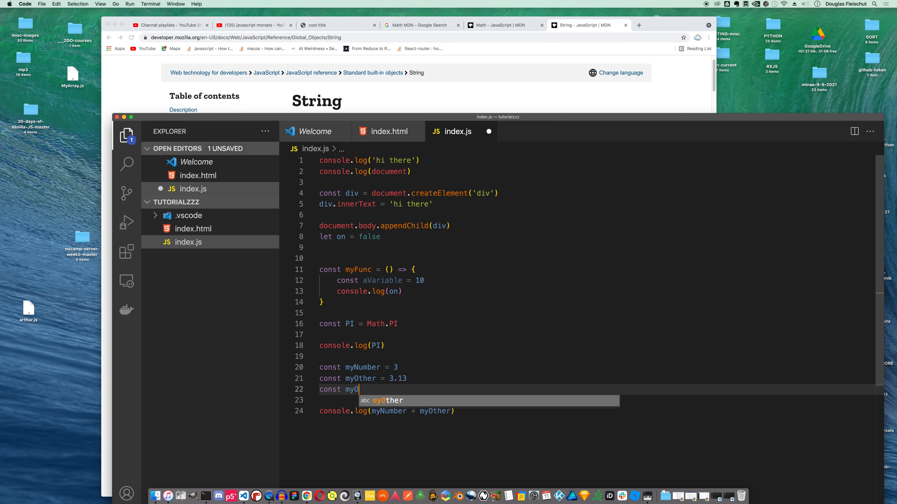
type("therOtherNu")
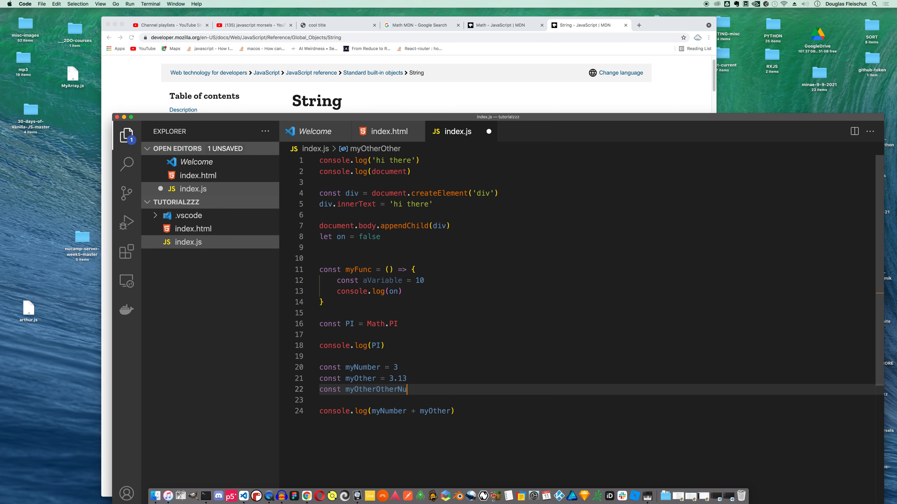
type("mber = 'three'")
left_click(601, 411)
type("O")
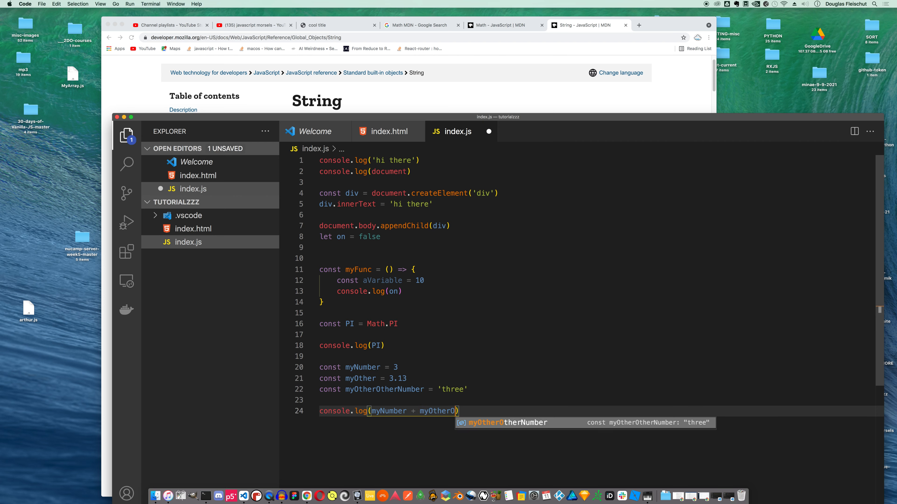
key("Tab")
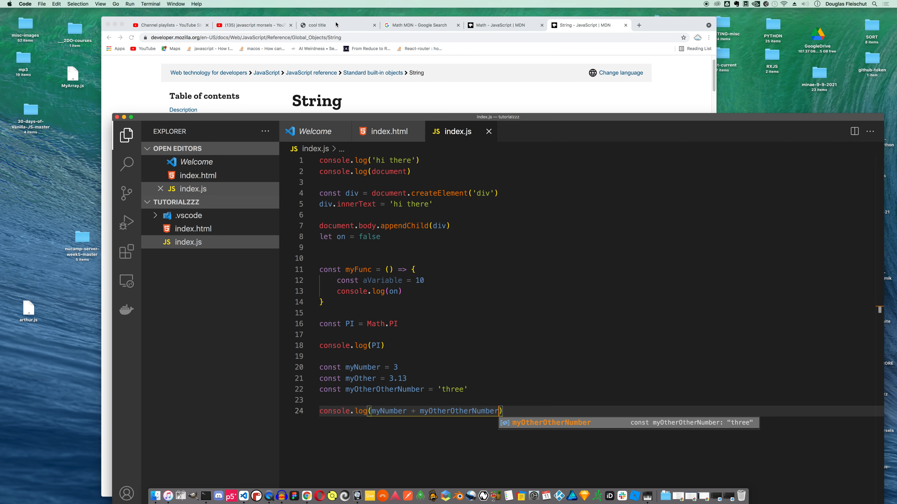
left_click(320, 24)
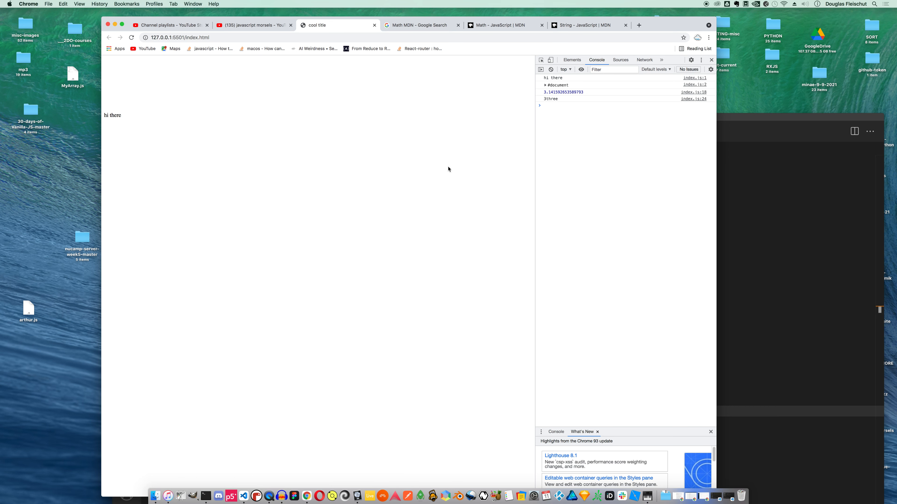
mouse_move(553, 105)
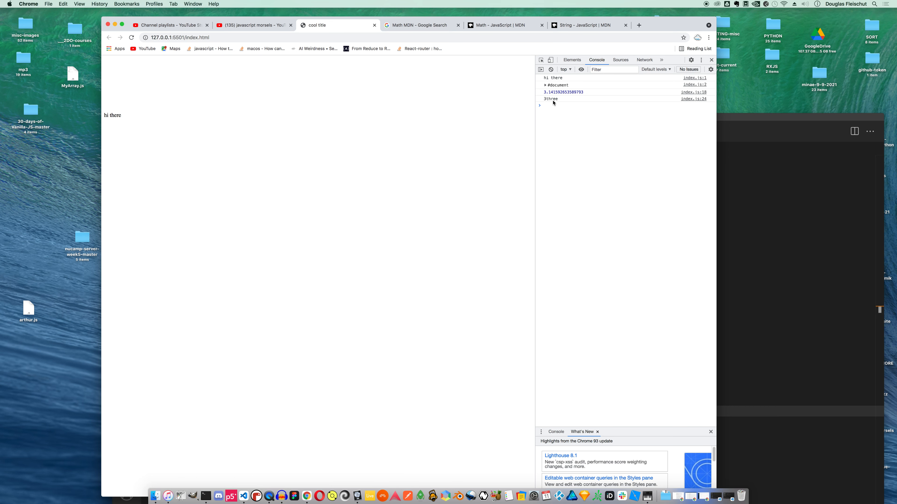
mouse_move(552, 100)
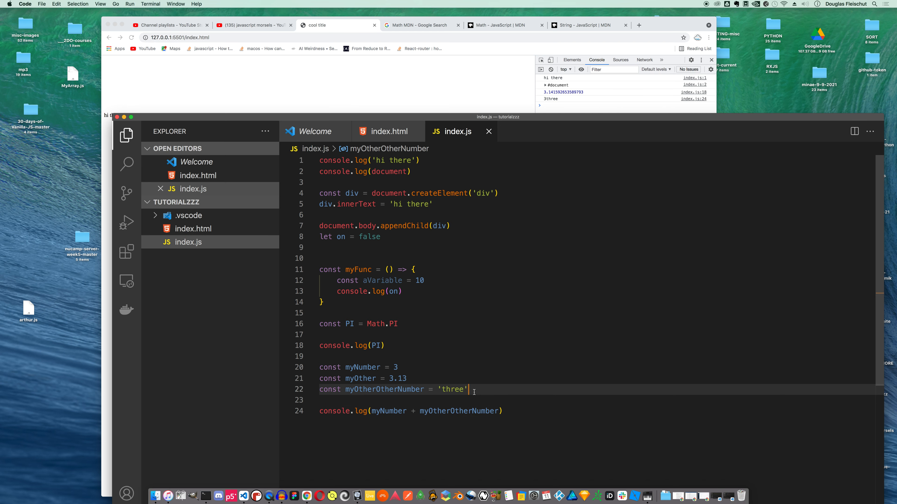
Declare const myTemplateLiteralNumber = `${myNumber} three` on line 23
type("const myTemplateLiteralB")
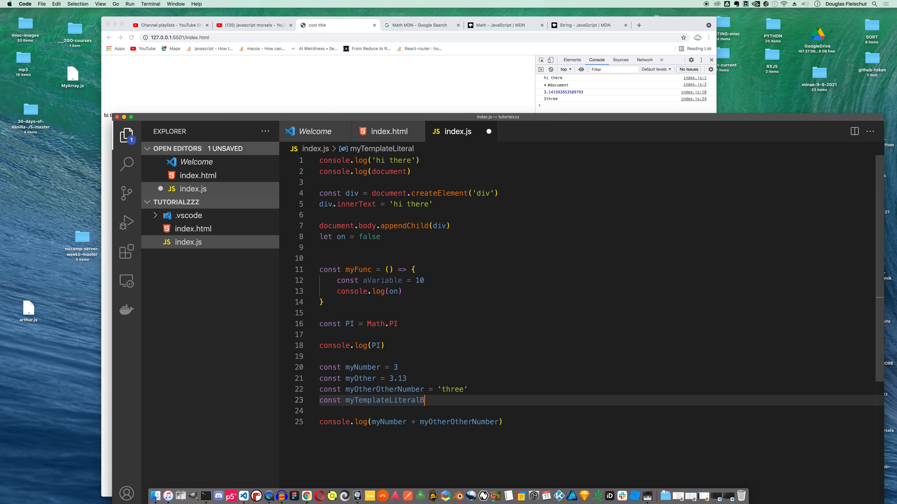
type("umber =")
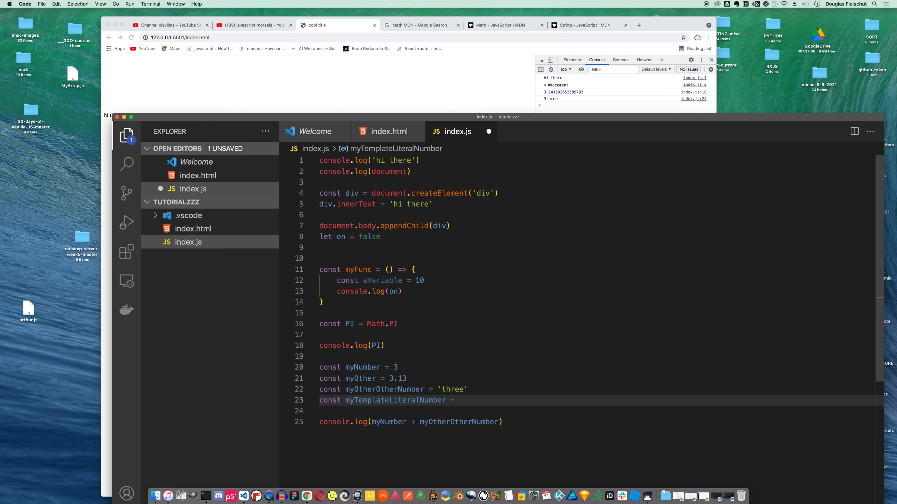
type("``")
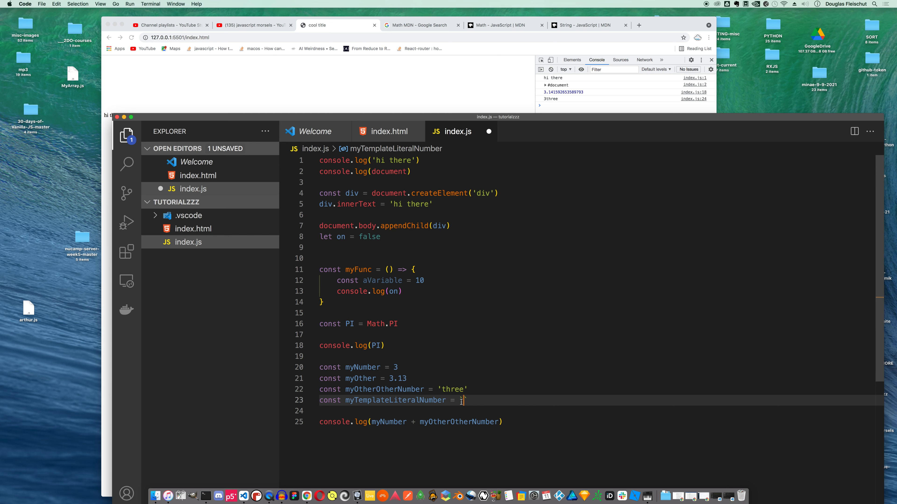
type("`")
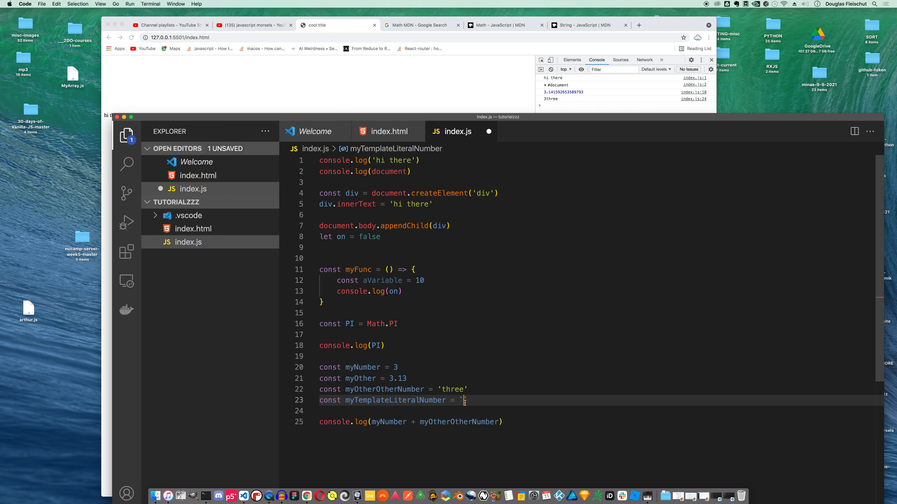
type("${")
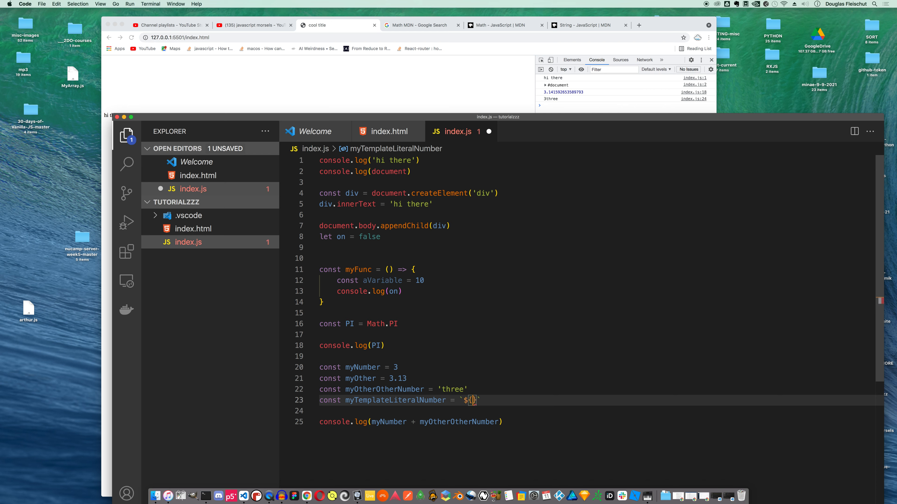
type("myNumber")
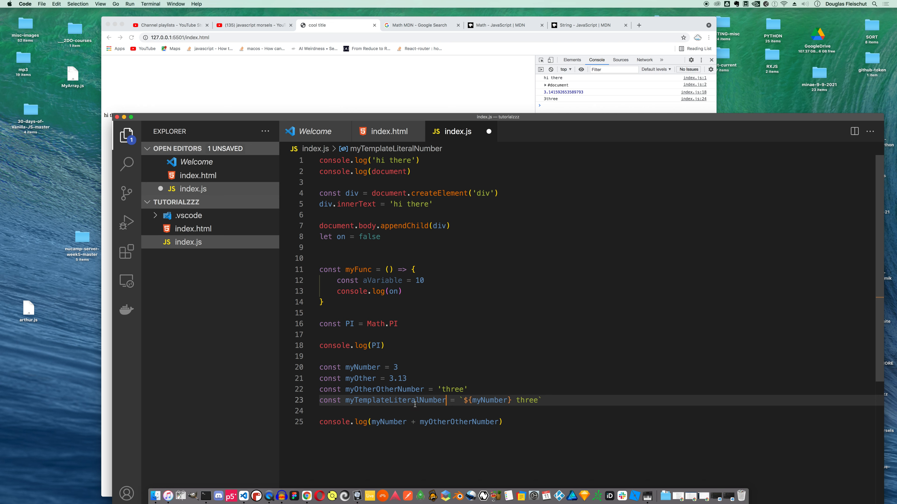
Log myTemplateLiteralNumber instead of myOtherOtherNumber so the console shows 3 three
double_click(395, 400)
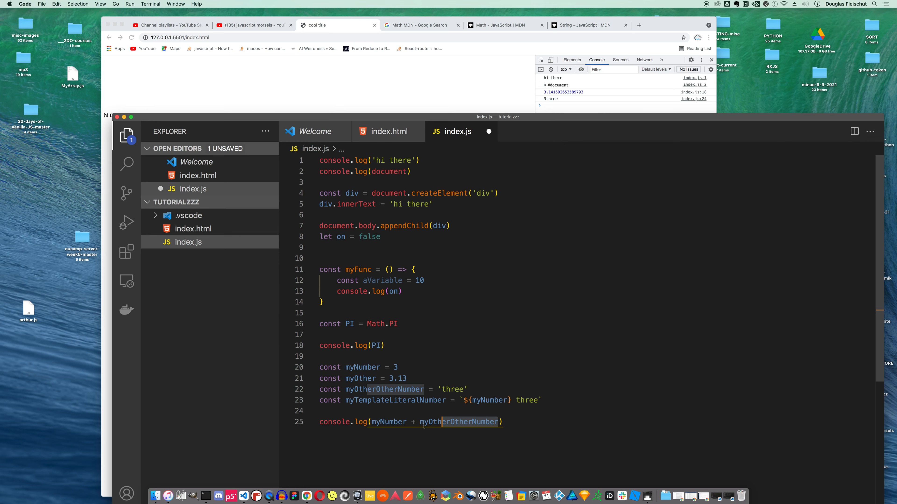
type("myTemplateLiteralNumber")
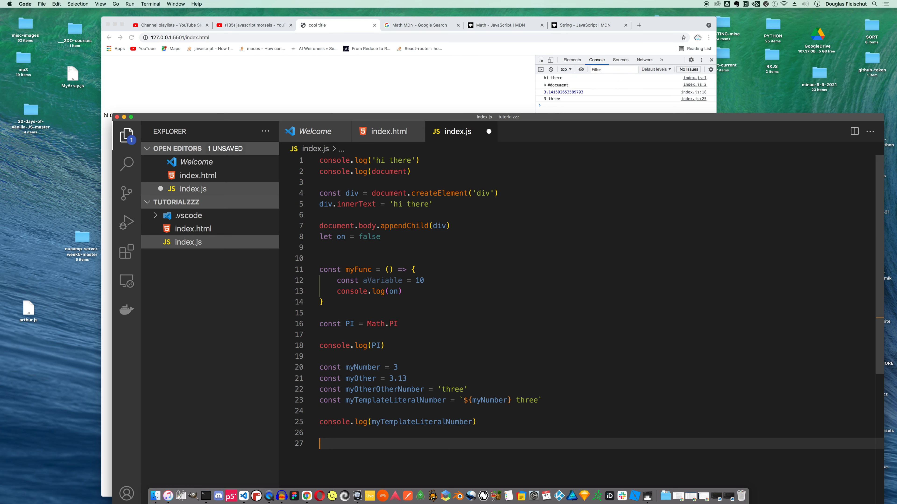
List Number, String and Boolean on separate lines in index.js
type("Numbe")
type("St")
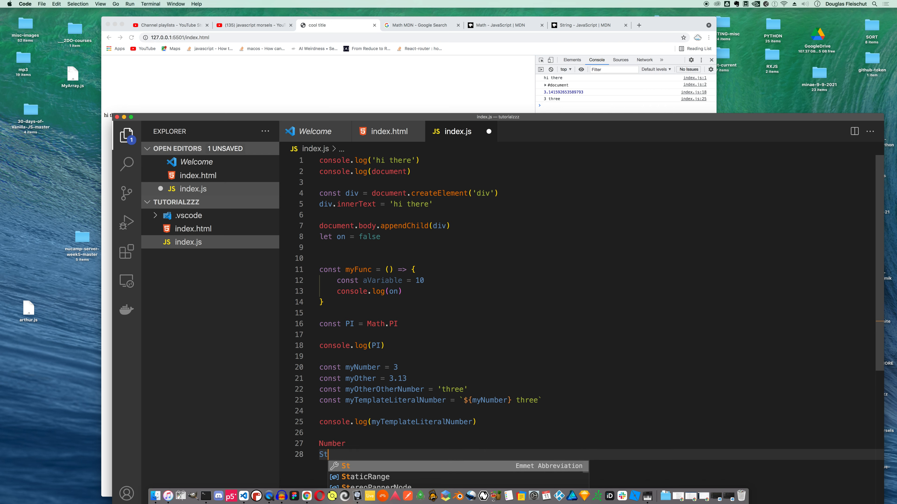
type("ring")
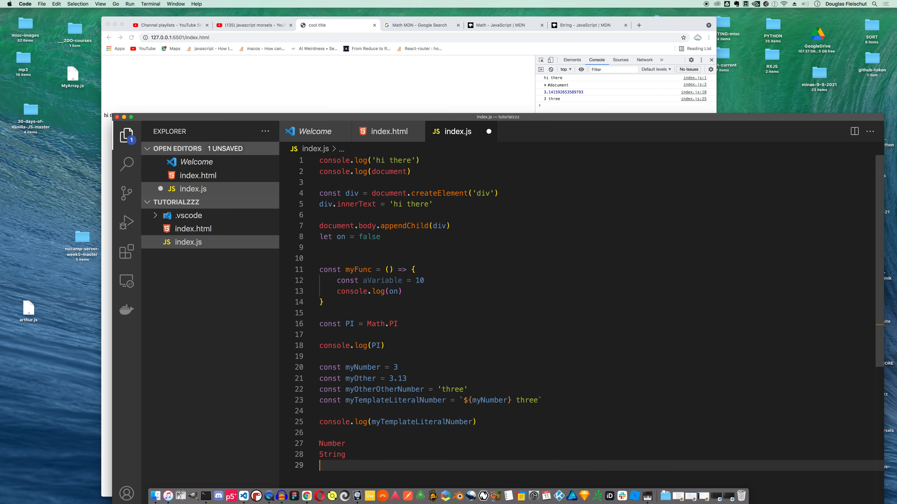
type("Boolea")
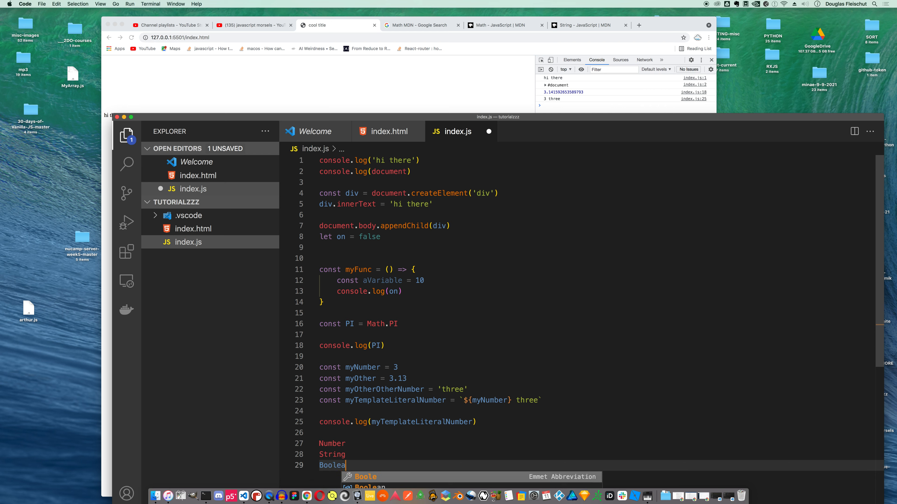
type("n")
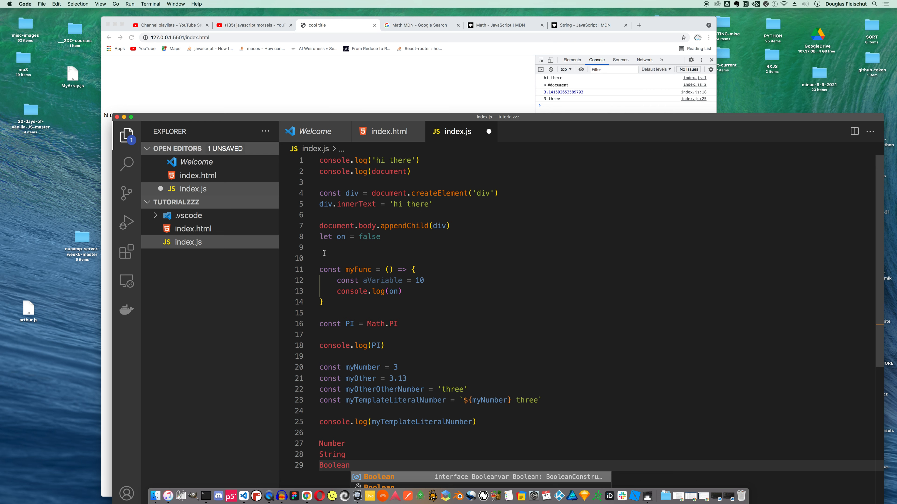
mouse_move(363, 236)
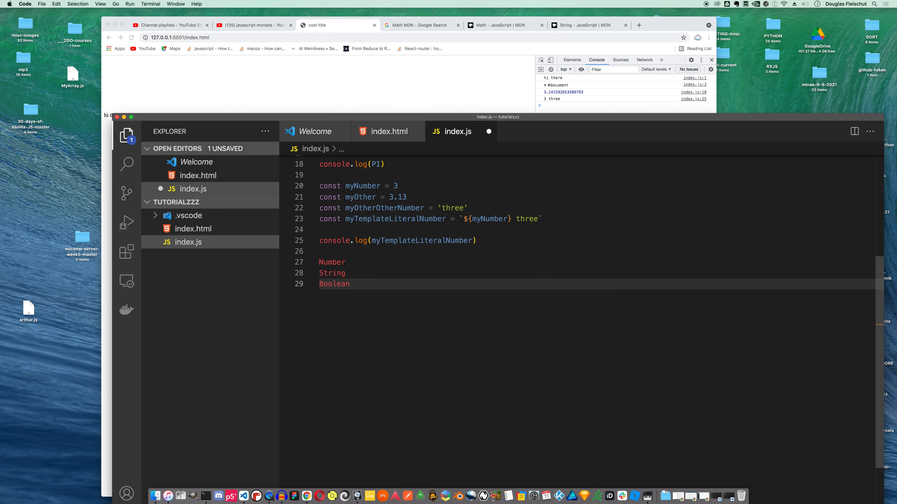
Write an empty if(on){ } else { }, add undefined, and log undeclared x giving a ReferenceError
type("if(o)")
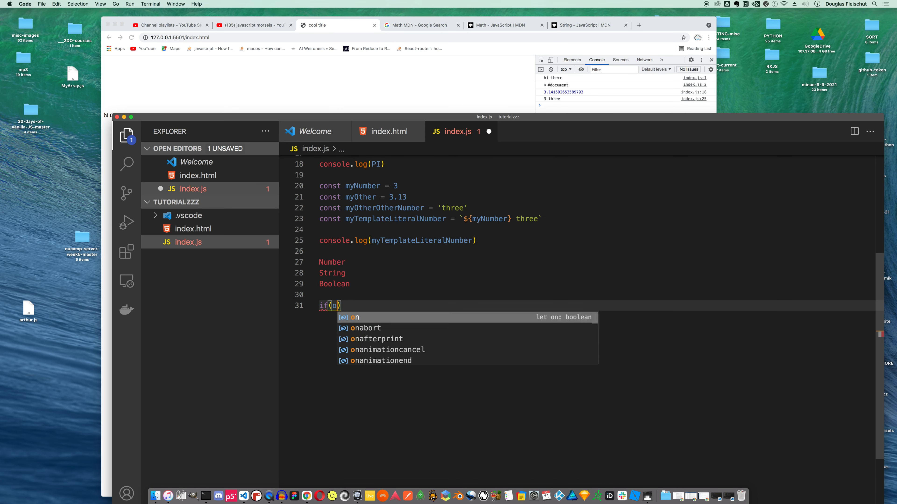
type("{")
type("} else")
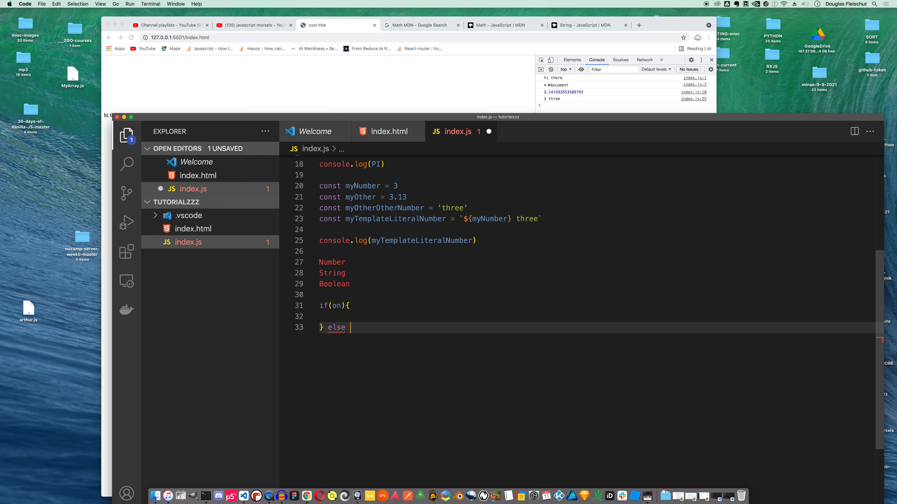
type("{")
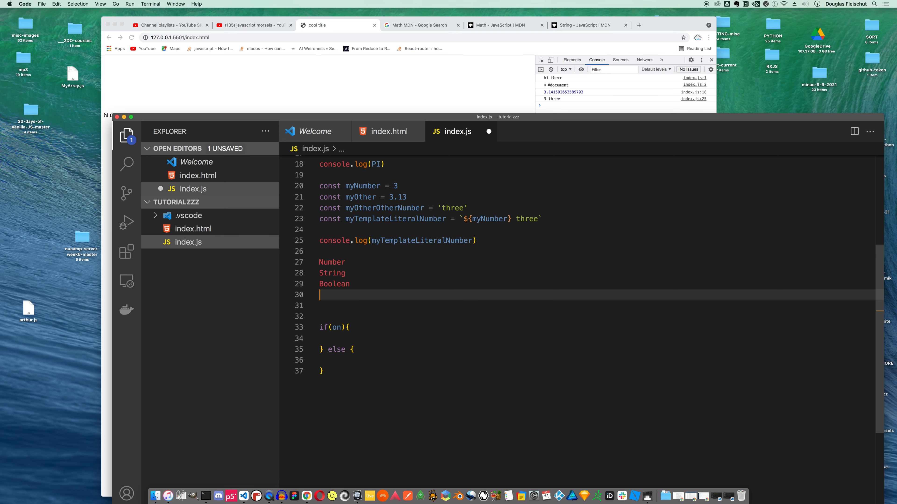
type("undefined")
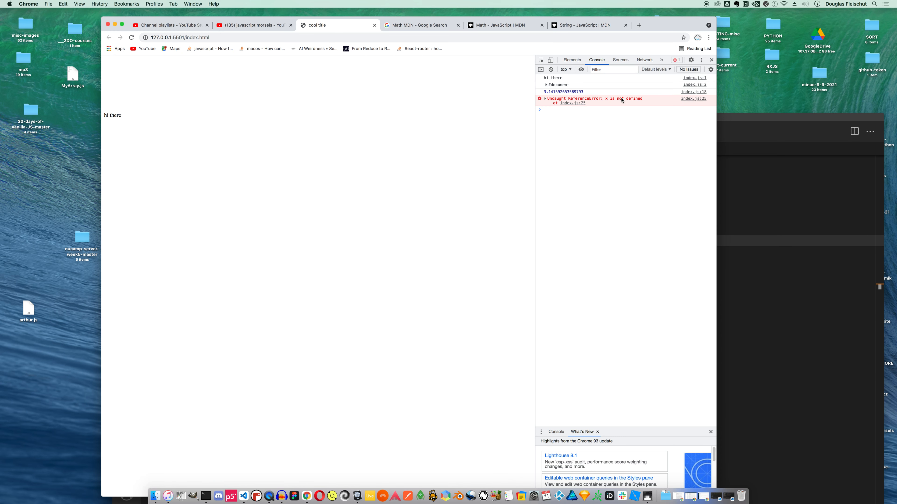
Declare const x = undefined above the log call so it no longer throws
left_click(243, 496)
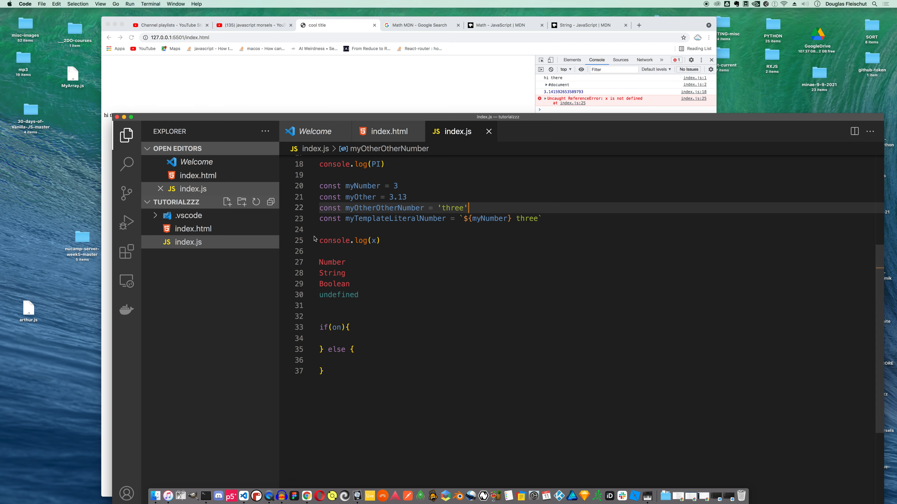
type("const")
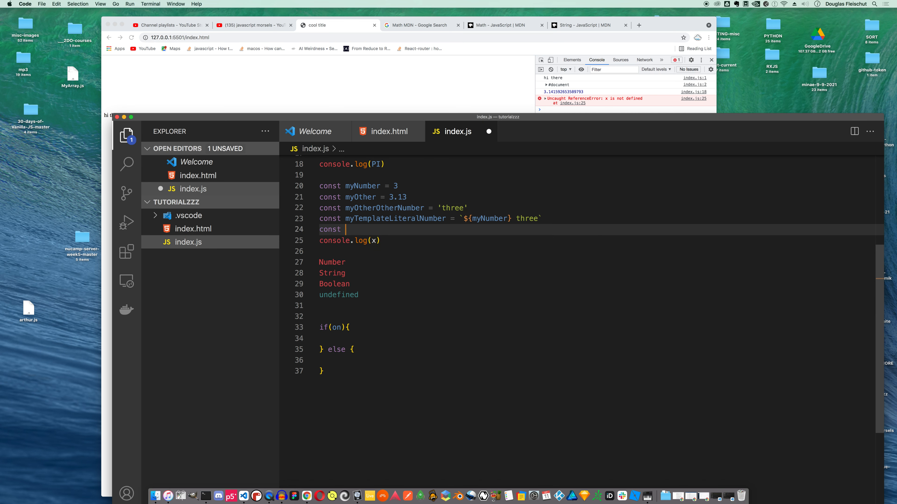
type("c")
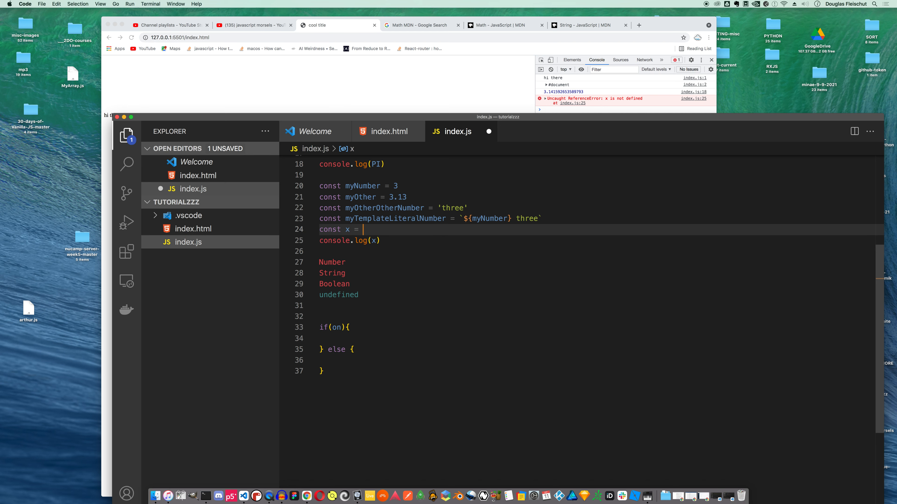
type("undefined")
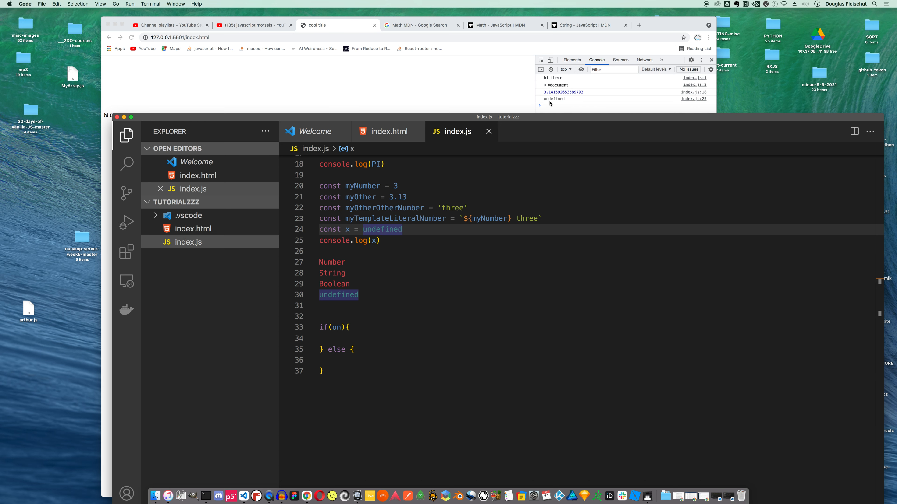
Change x's value from undefined to null so the console prints null
left_click(403, 230)
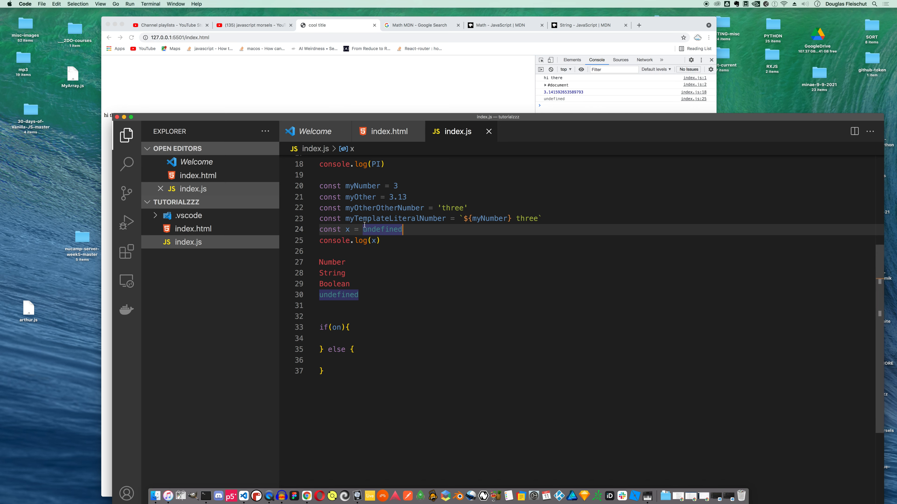
type("null")
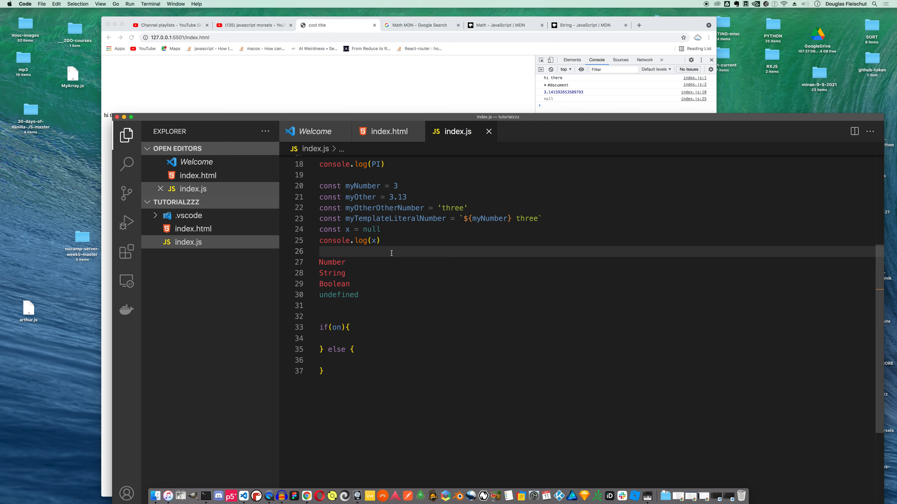
mouse_move(440, 284)
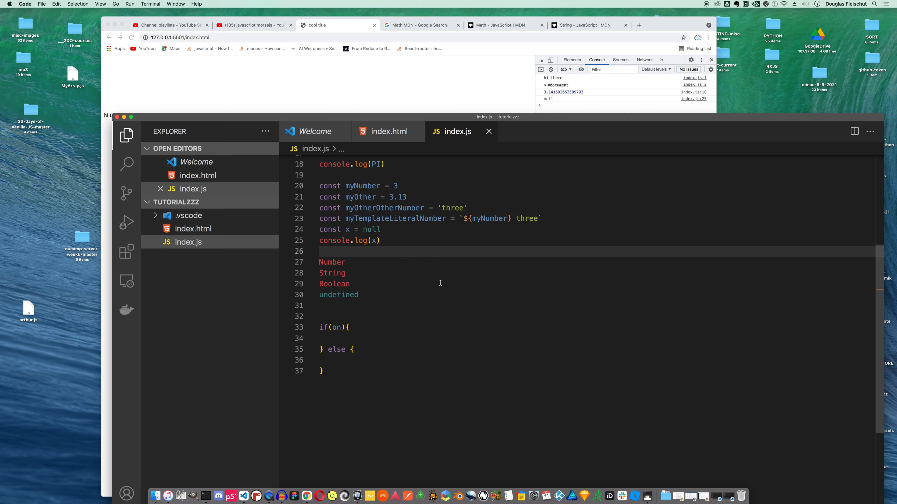